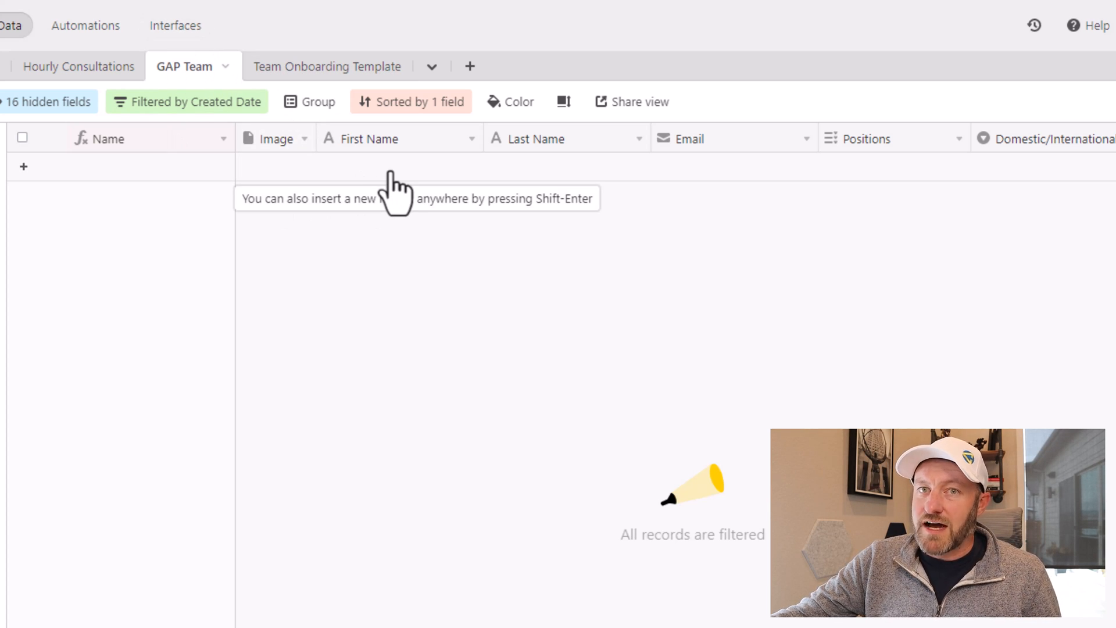
{"action": "mouse_move", "coordinate": [532, 188]}
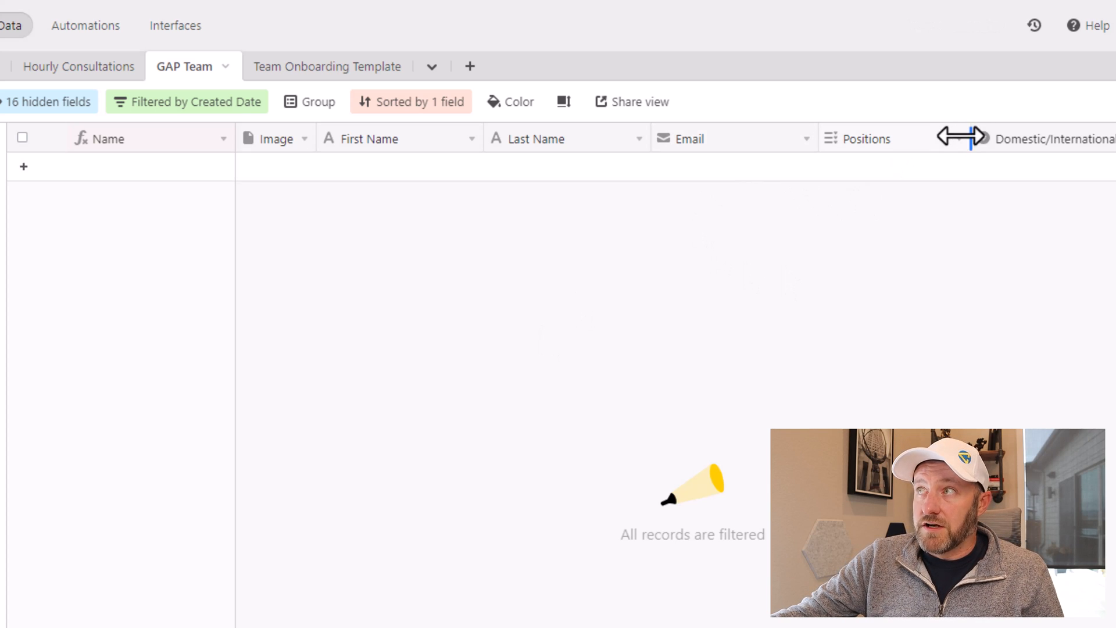
Check the GAP Team view in Airtable, which filters out every record.
{"action": "left_click", "coordinate": [859, 139]}
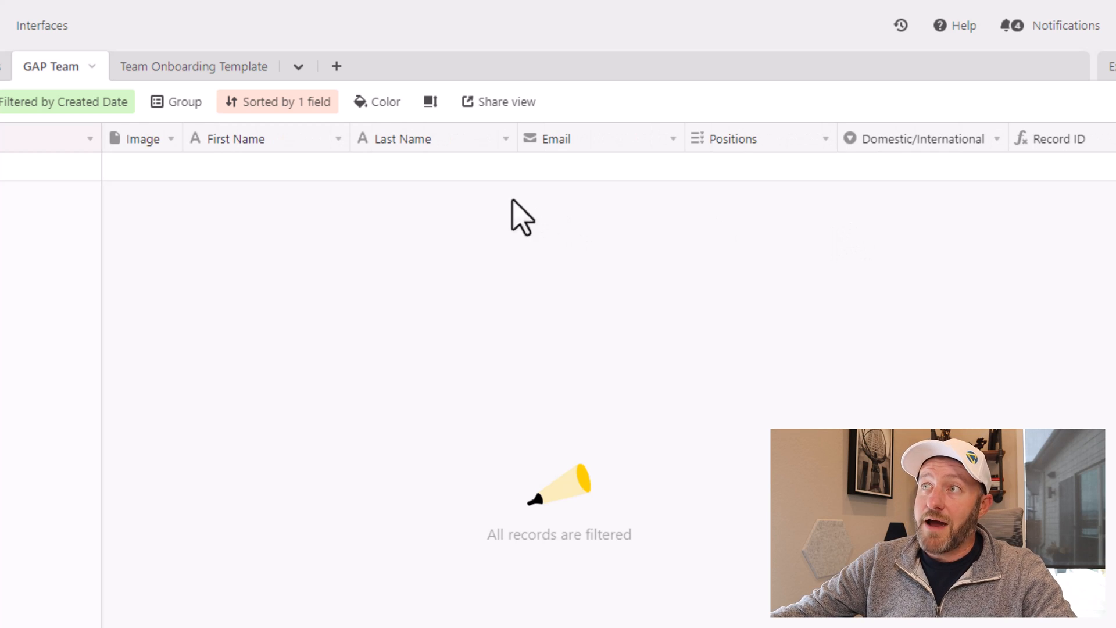
{"action": "mouse_move", "coordinate": [142, 185]}
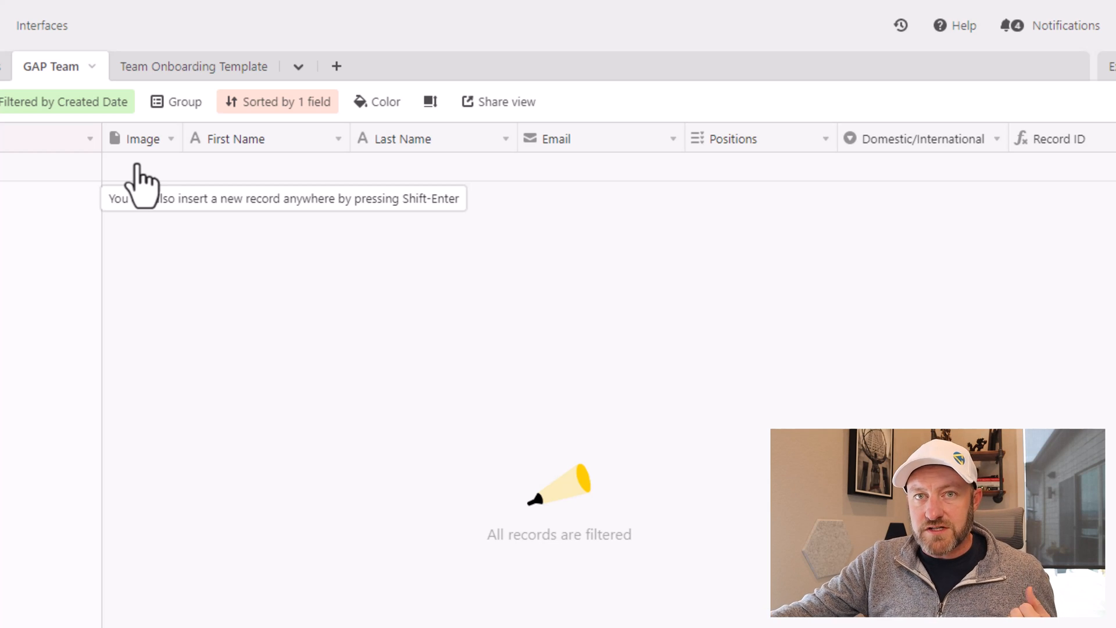
{"action": "mouse_move", "coordinate": [537, 192]}
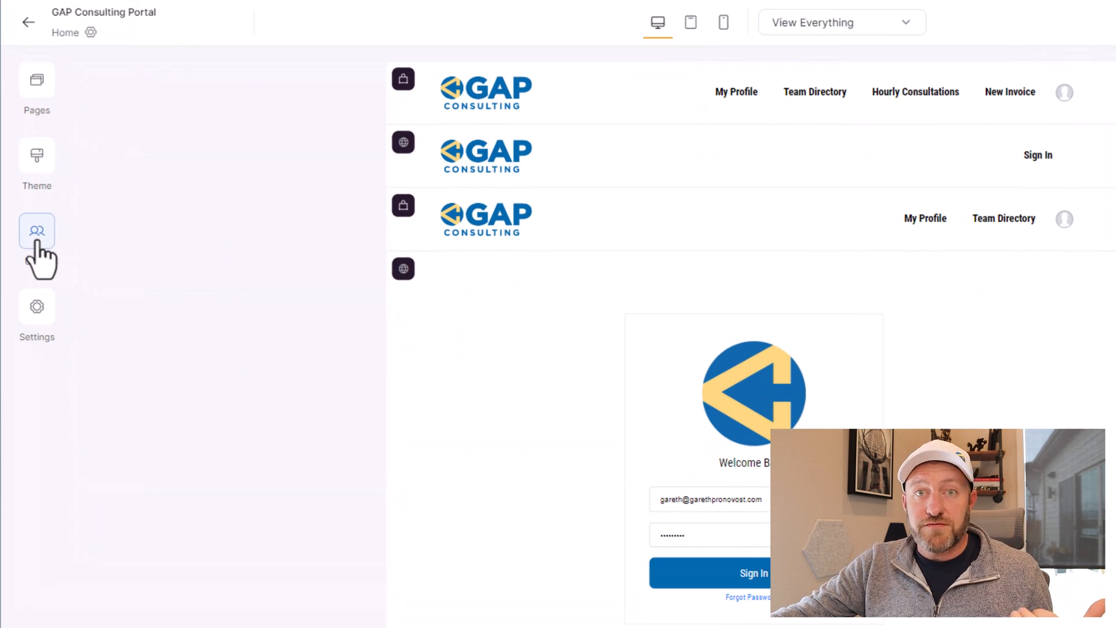
Show the portal's Users list connected to GAP Team, still empty.
{"action": "left_click", "coordinate": [36, 230]}
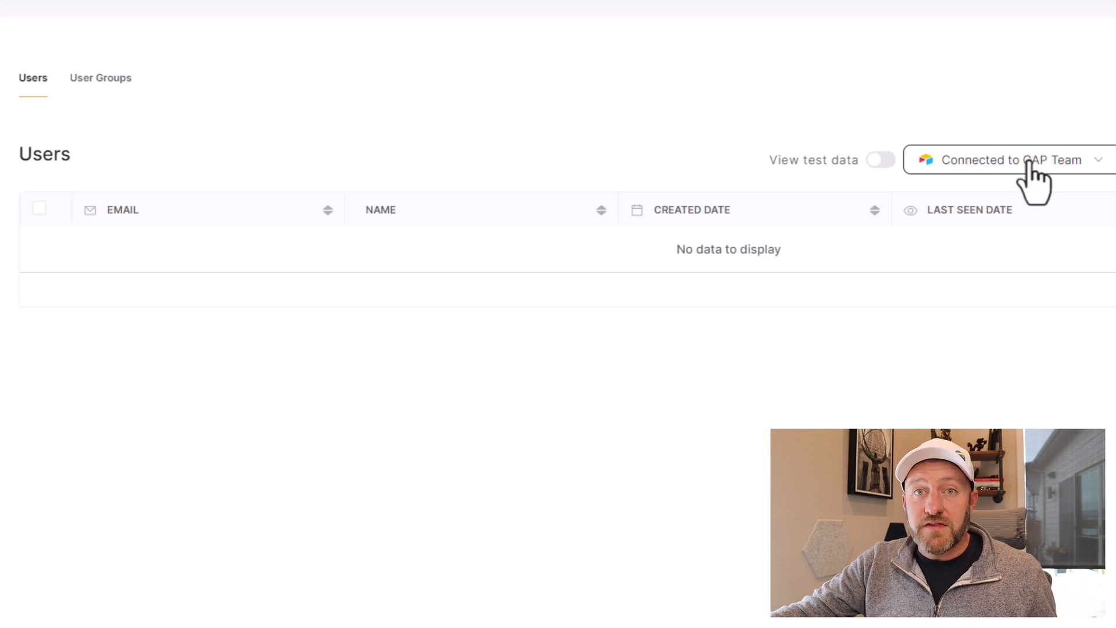
{"action": "left_click", "coordinate": [1007, 159]}
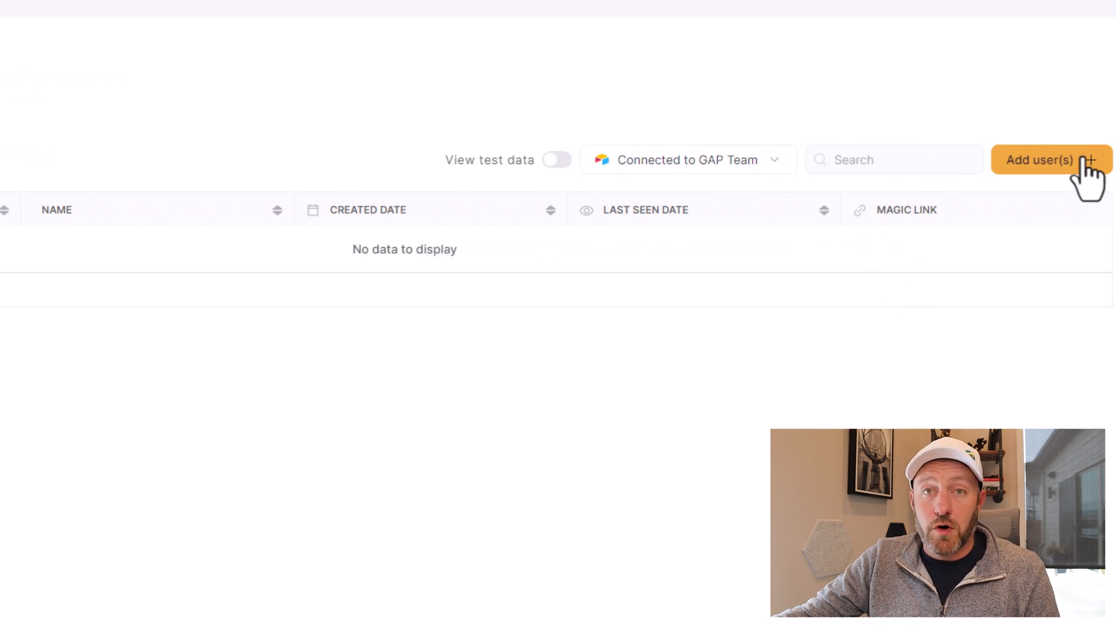
Start adding a portal user, briefly checking Import Users before returning to single-user entry.
{"action": "left_click", "coordinate": [1039, 160]}
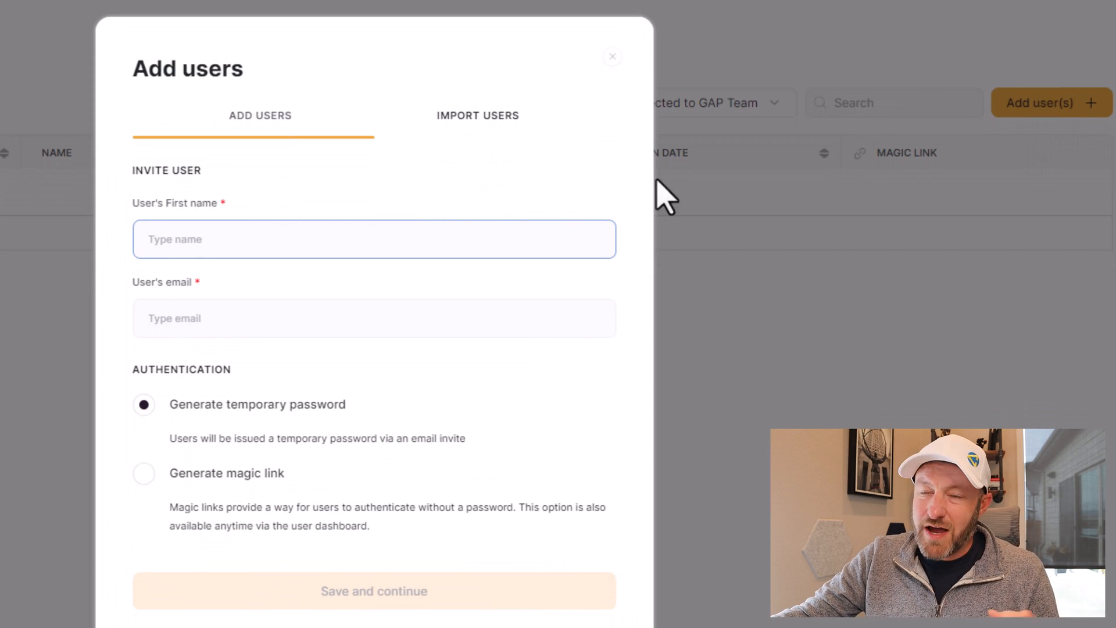
{"action": "left_click", "coordinate": [373, 239]}
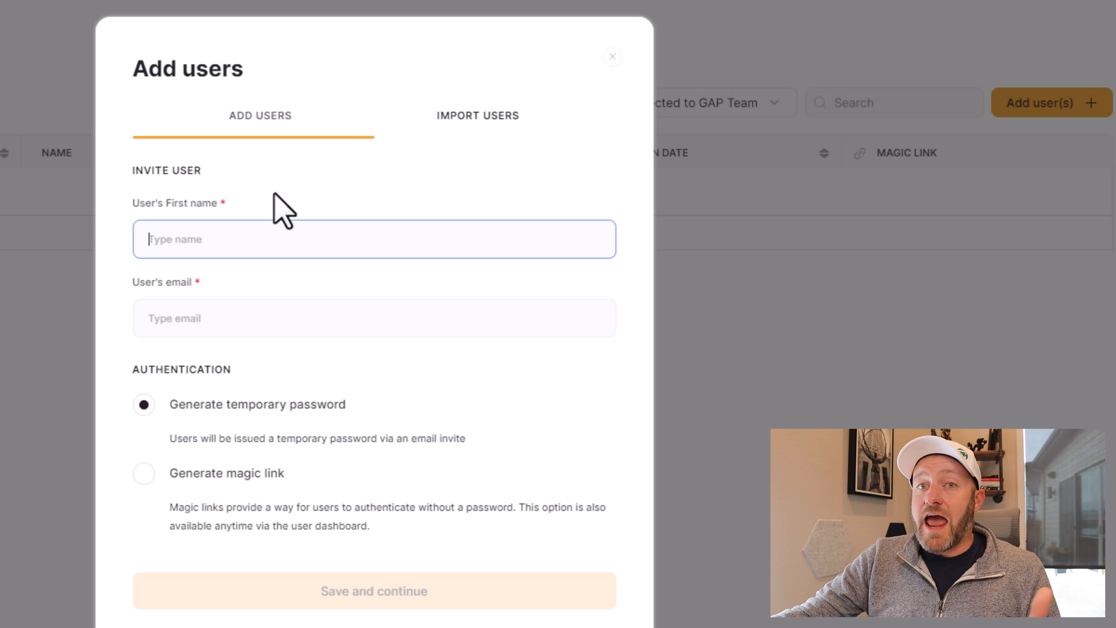
{"action": "mouse_move", "coordinate": [189, 409]}
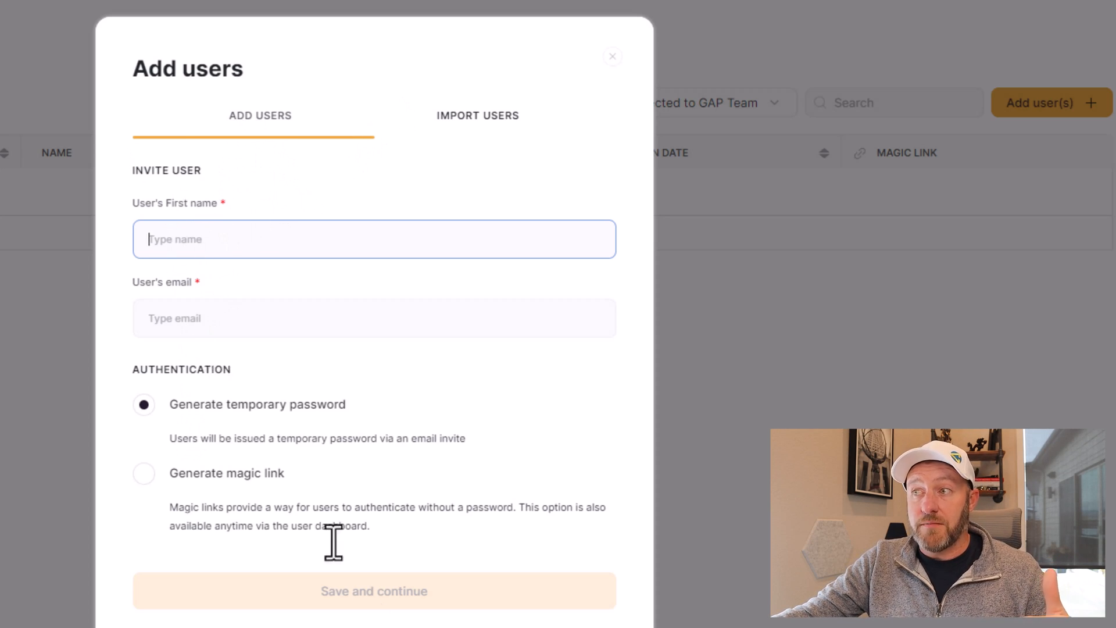
{"action": "mouse_move", "coordinate": [520, 141]}
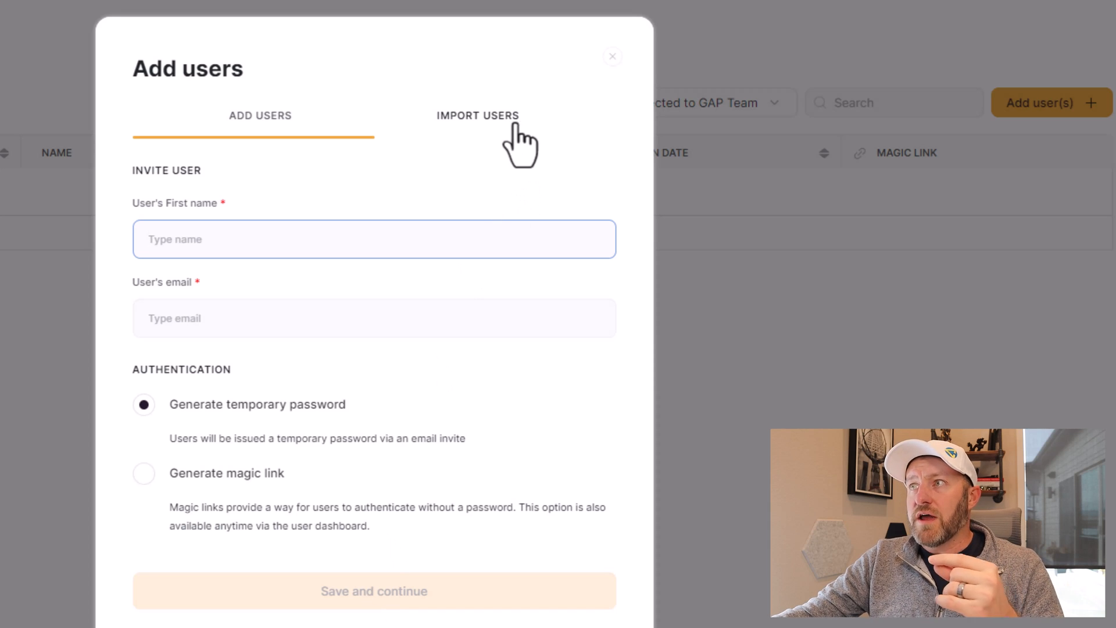
{"action": "left_click", "coordinate": [478, 115]}
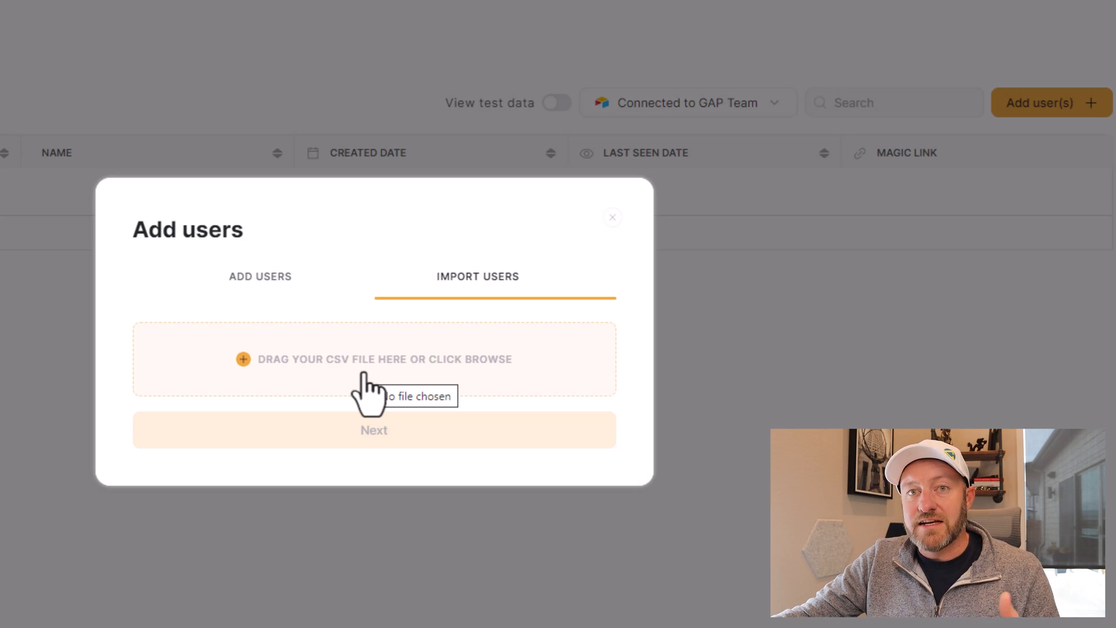
{"action": "mouse_move", "coordinate": [294, 278]}
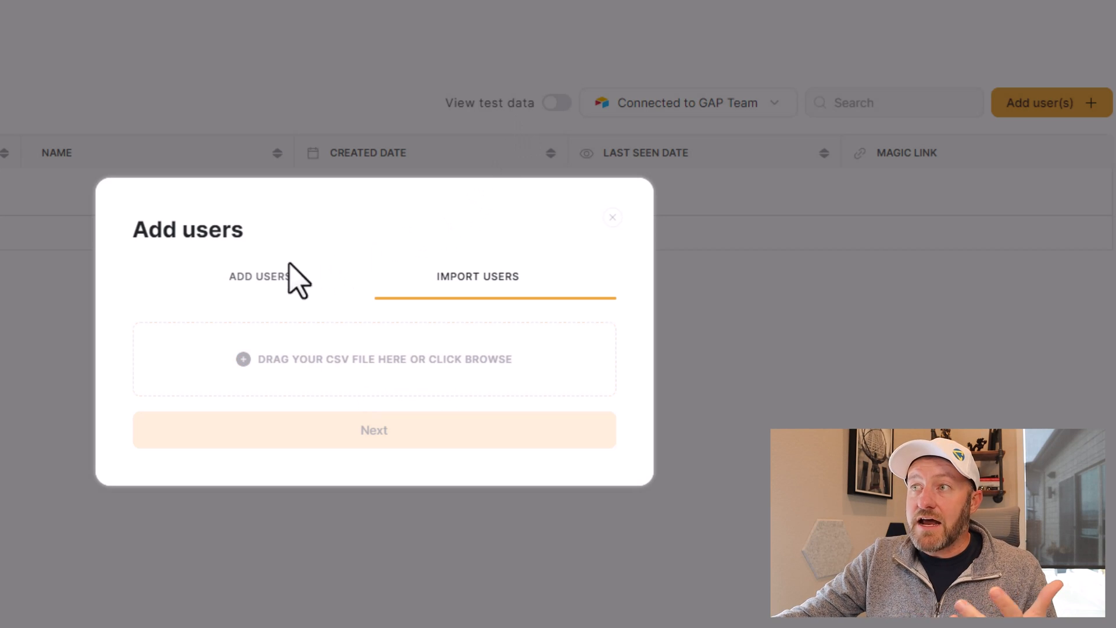
{"action": "left_click", "coordinate": [260, 277]}
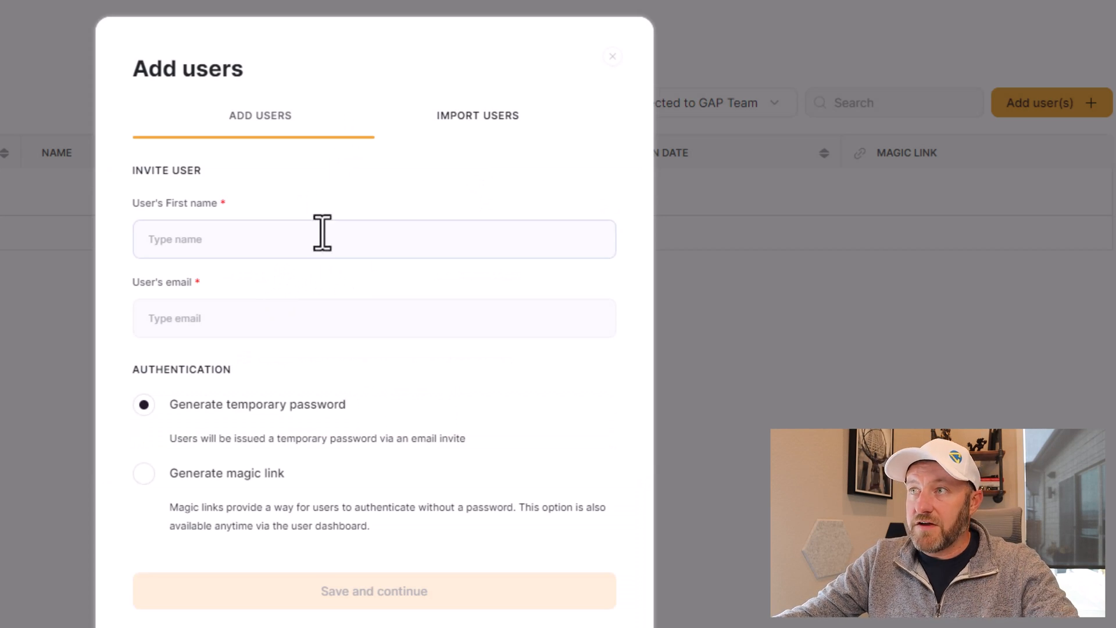
{"action": "left_click", "coordinate": [373, 238]}
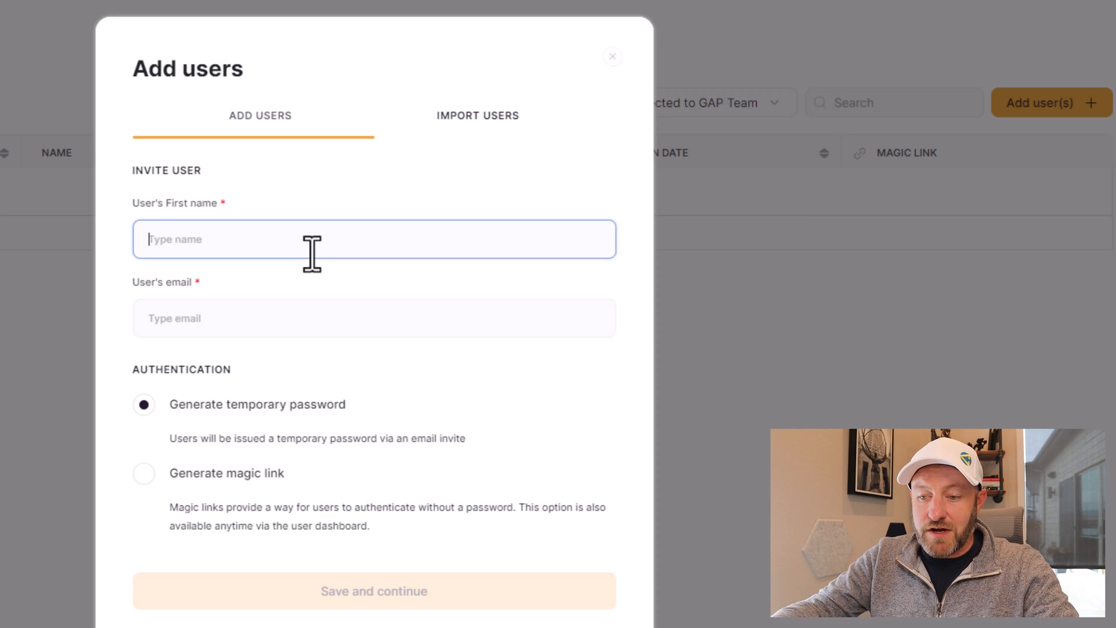
{"action": "type", "text": "Gareth"}
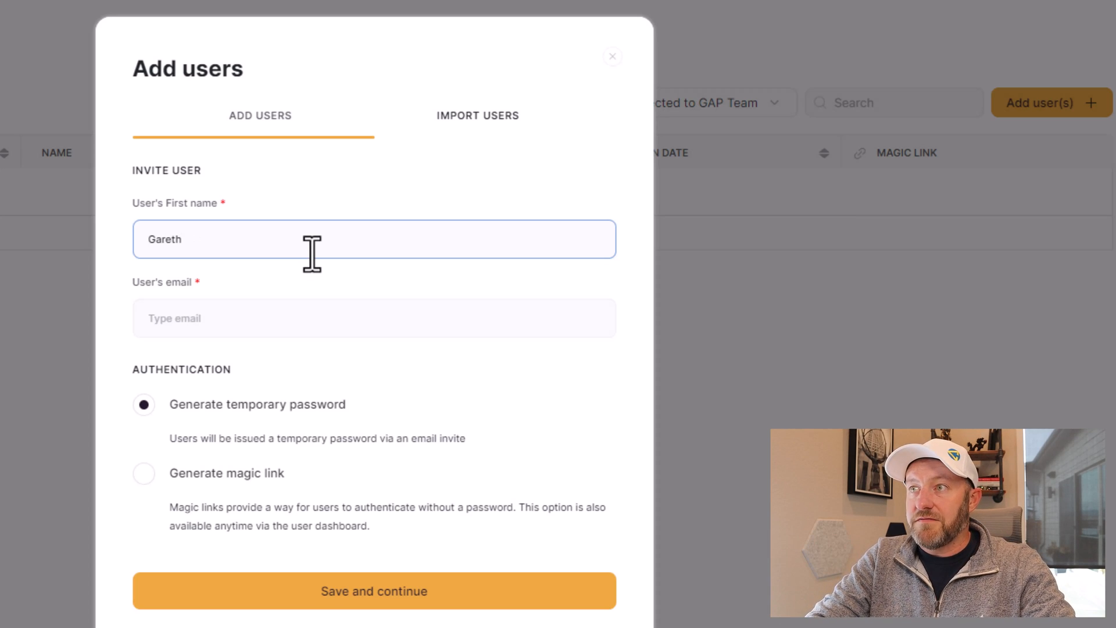
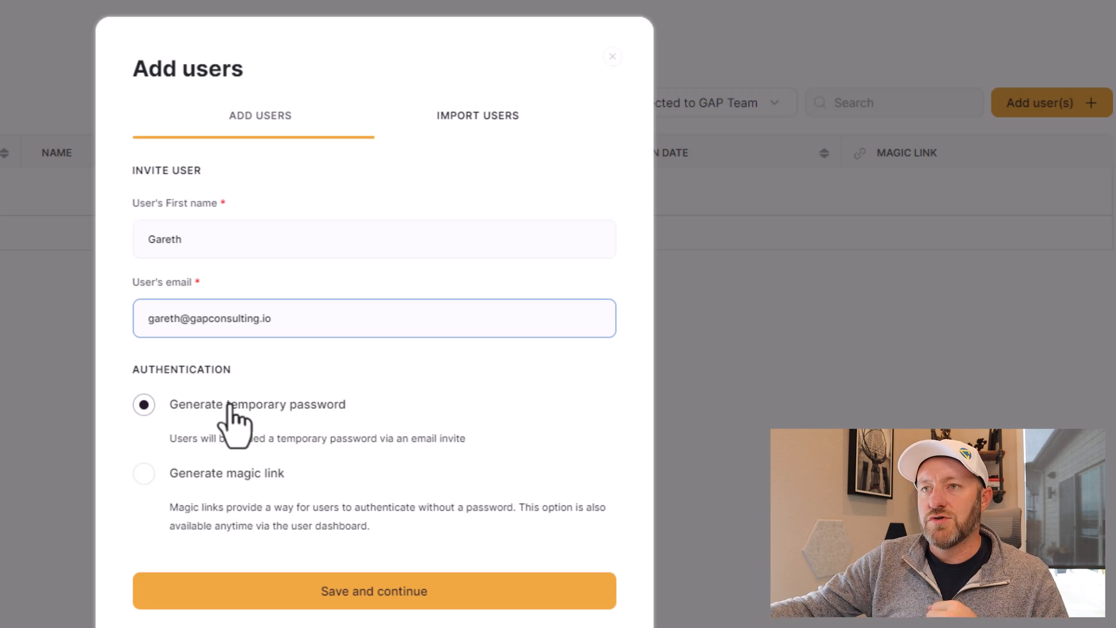
{"action": "left_click", "coordinate": [373, 591]}
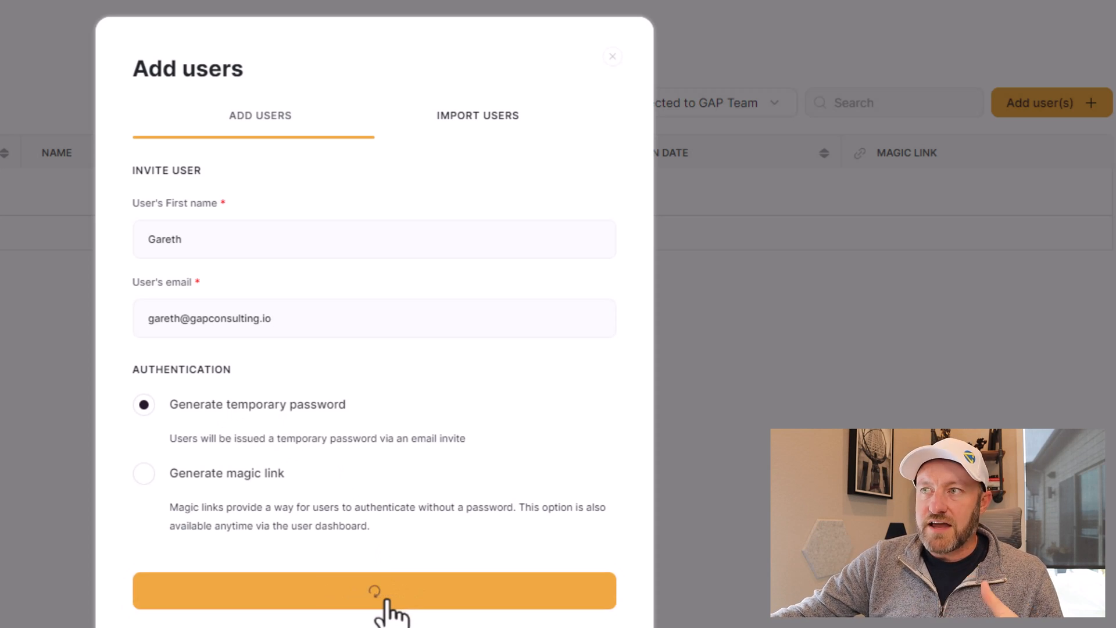
Save the new user and review the copyable email and temporary password offered.
{"action": "left_click", "coordinate": [373, 590]}
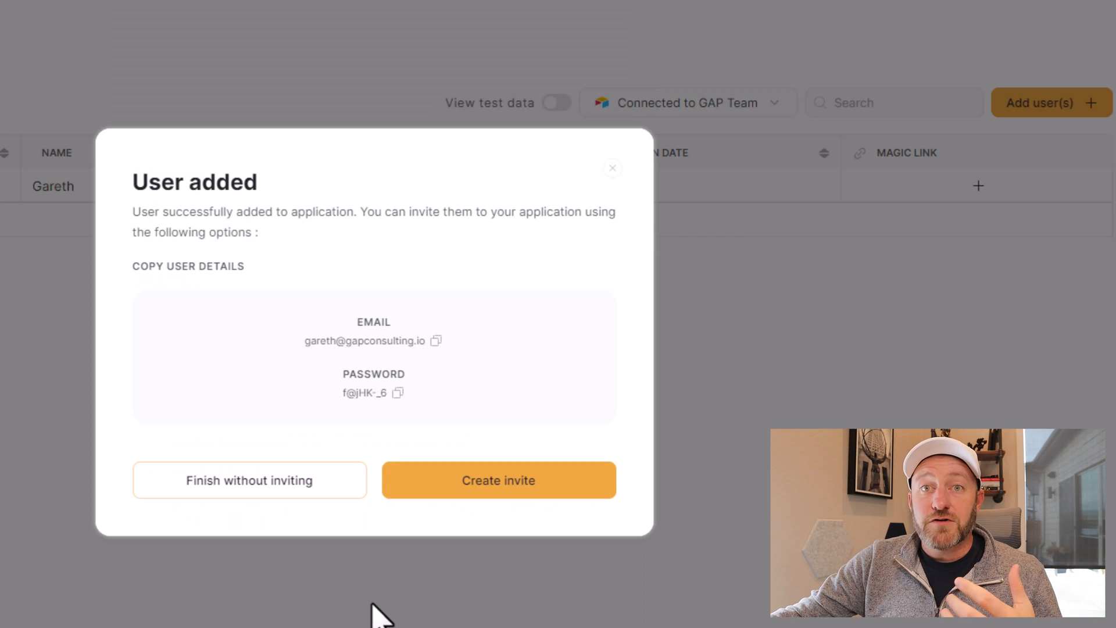
{"action": "mouse_move", "coordinate": [295, 359]}
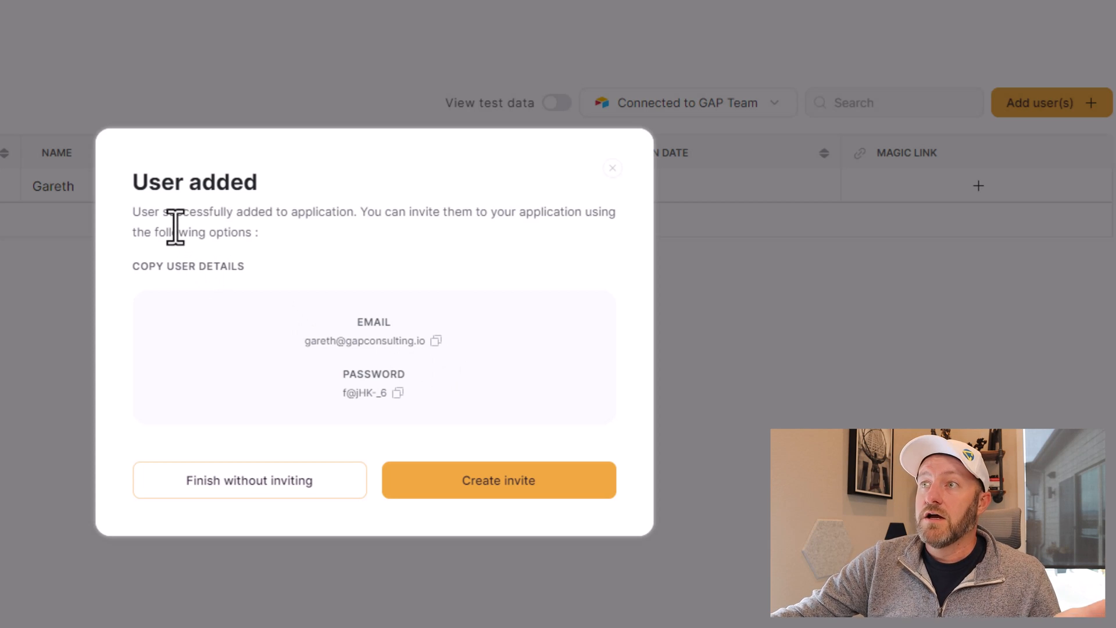
{"action": "mouse_move", "coordinate": [379, 240]}
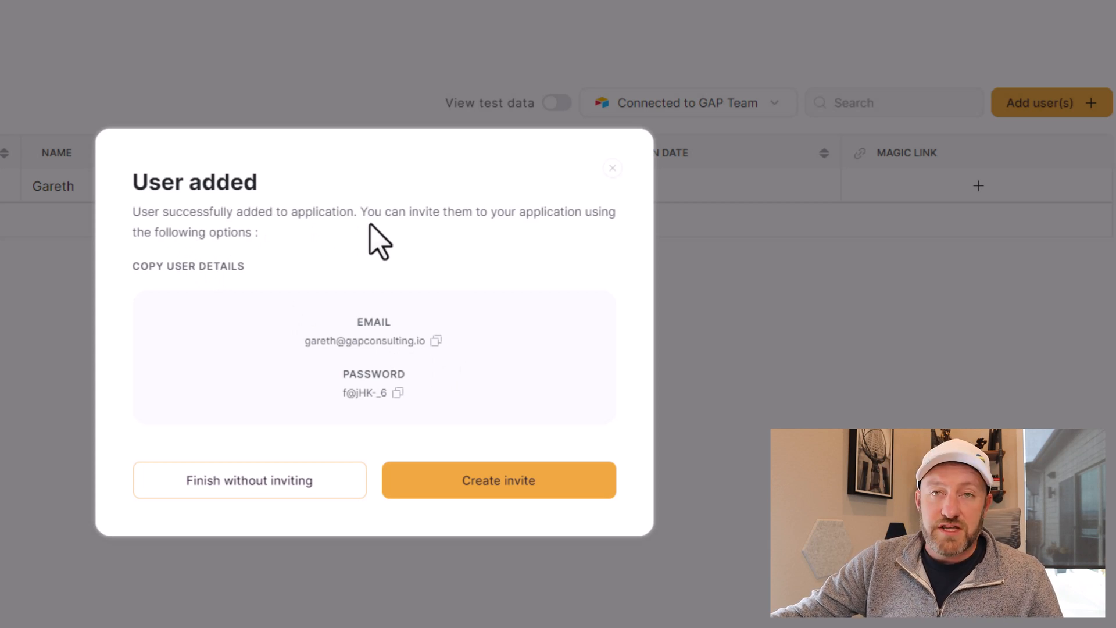
{"action": "mouse_move", "coordinate": [299, 242]}
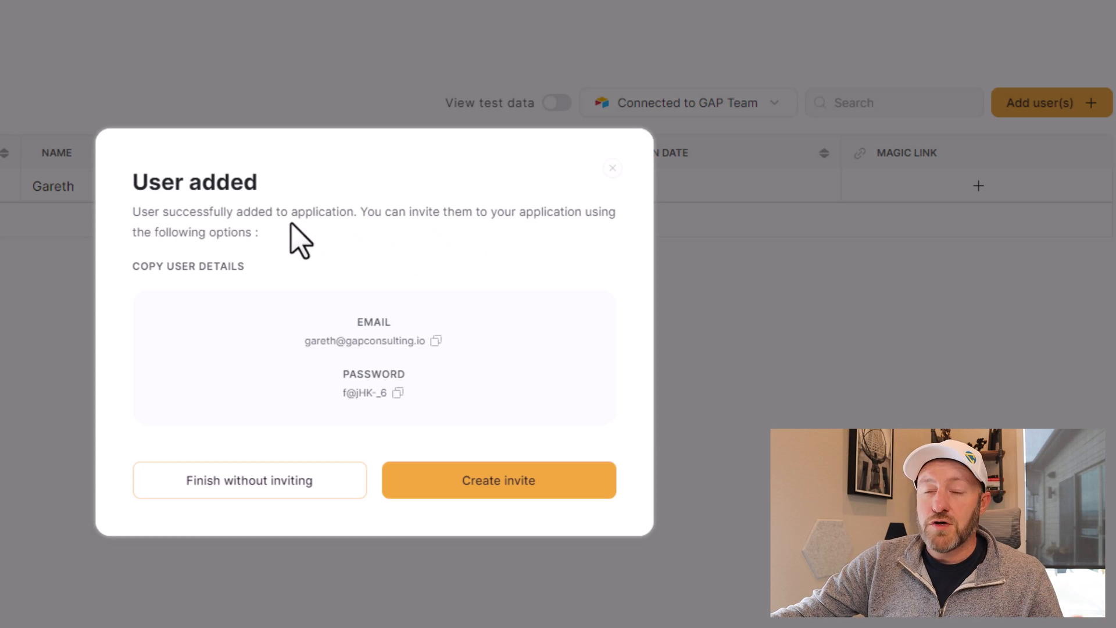
{"action": "mouse_move", "coordinate": [438, 349]}
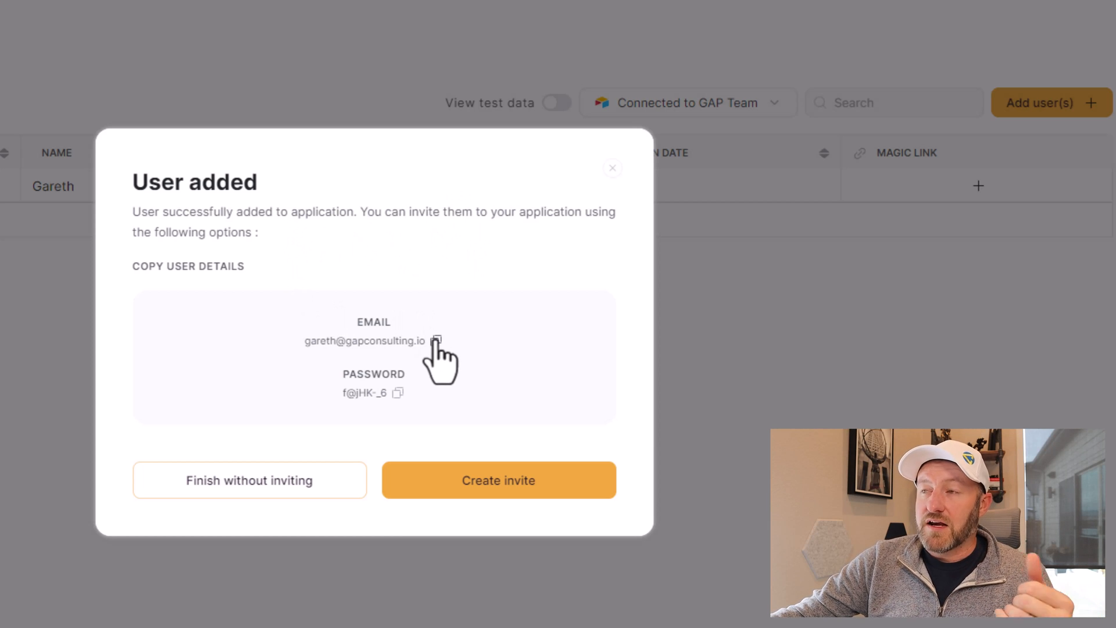
{"action": "mouse_move", "coordinate": [435, 367]}
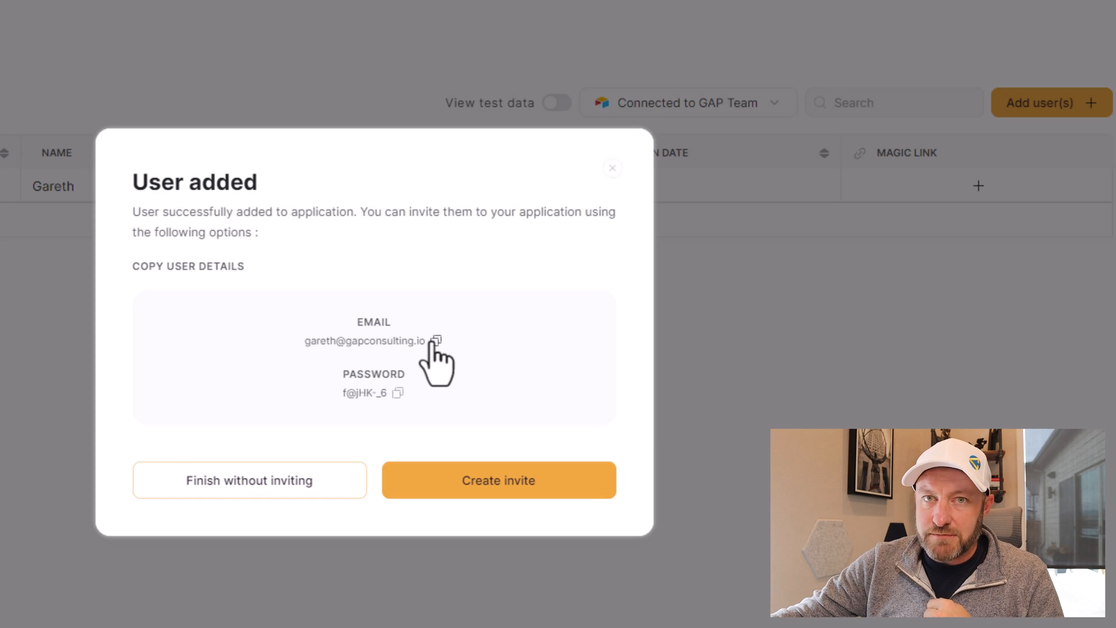
{"action": "mouse_move", "coordinate": [402, 399]}
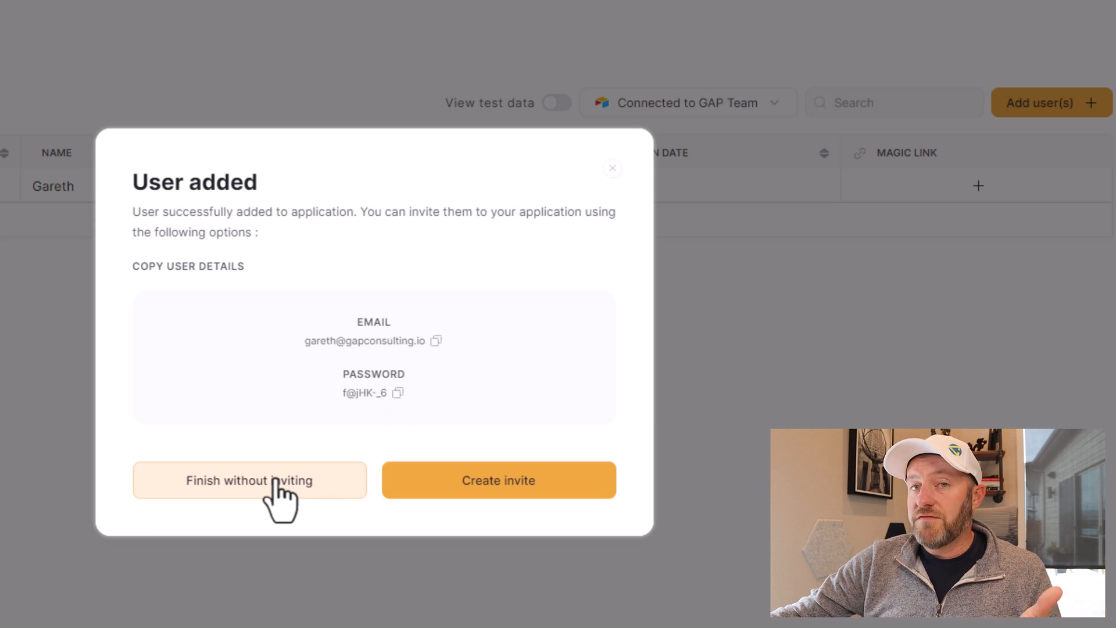
{"action": "mouse_move", "coordinate": [264, 506]}
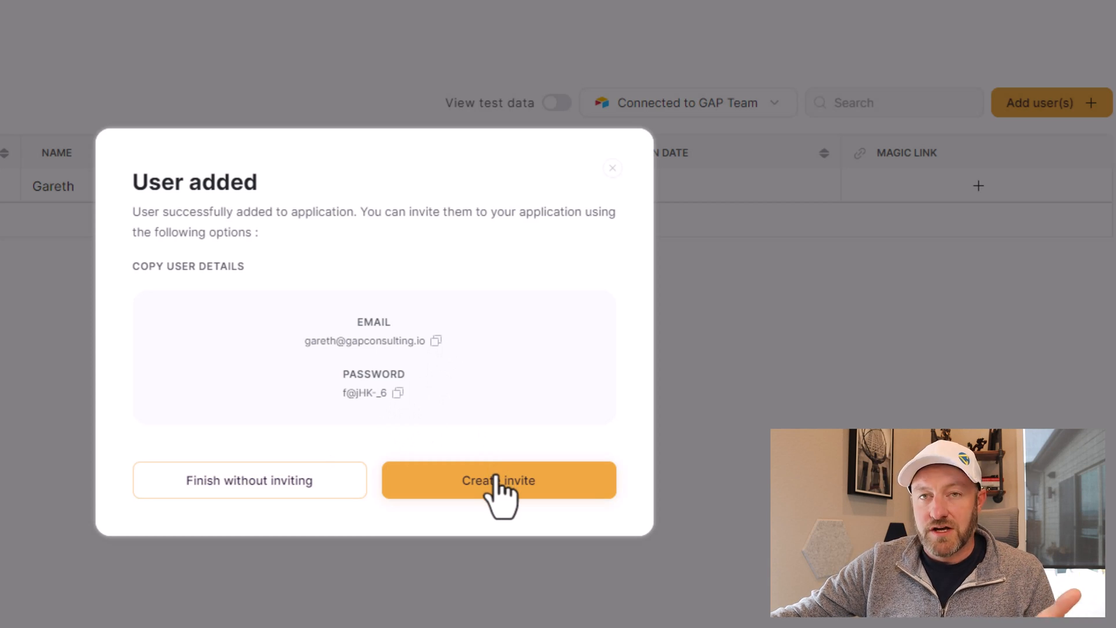
{"action": "left_click", "coordinate": [499, 480]}
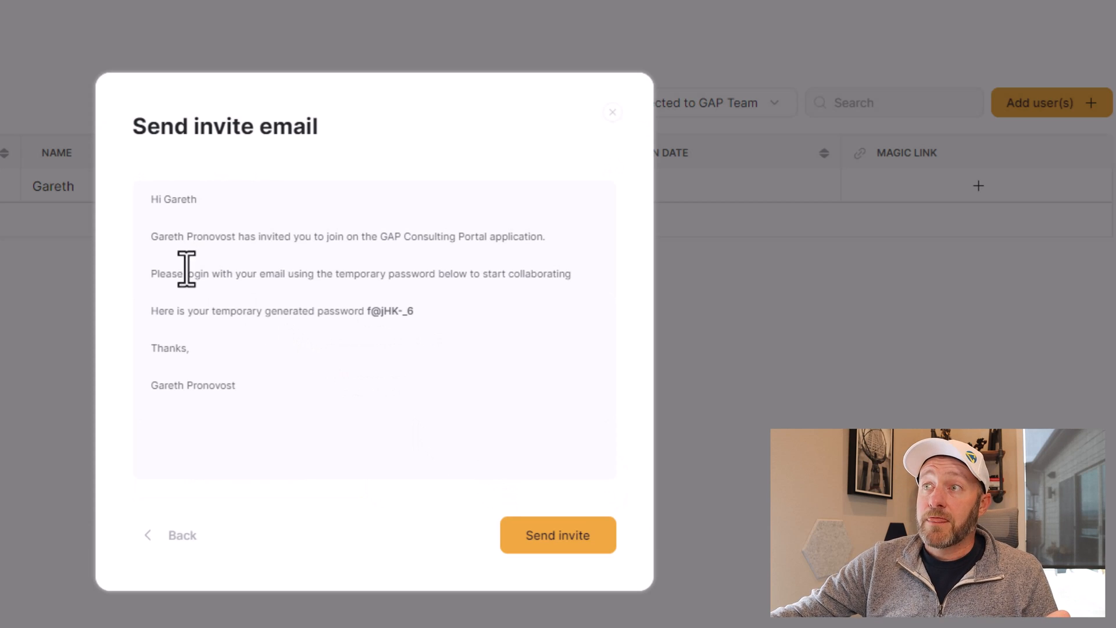
{"action": "mouse_move", "coordinate": [170, 245]}
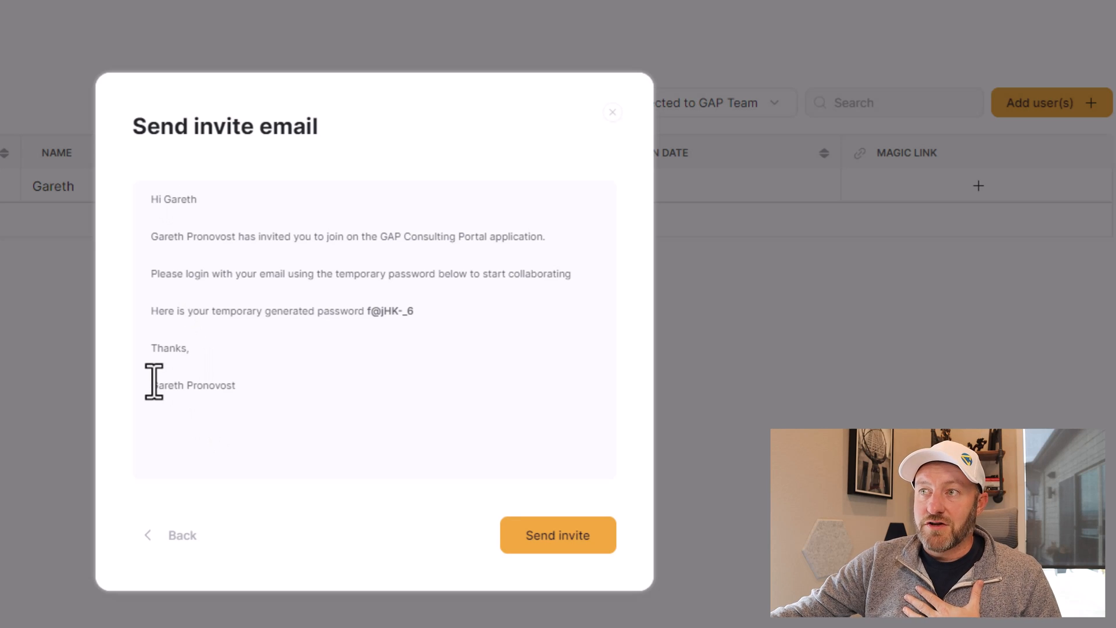
{"action": "double_click", "coordinate": [192, 385]}
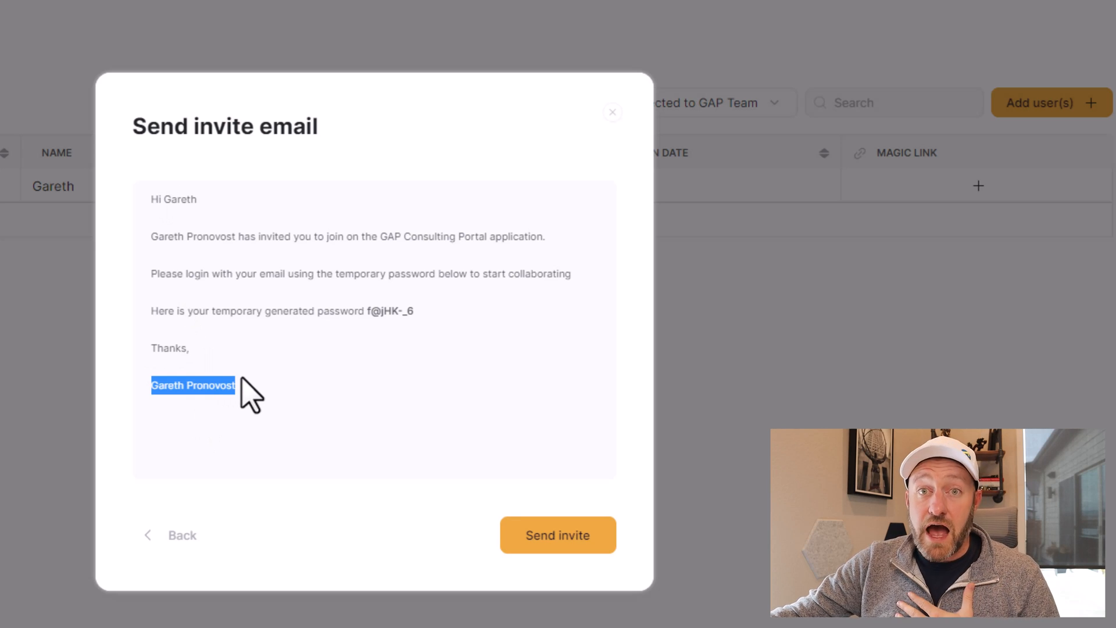
{"action": "mouse_move", "coordinate": [197, 365]}
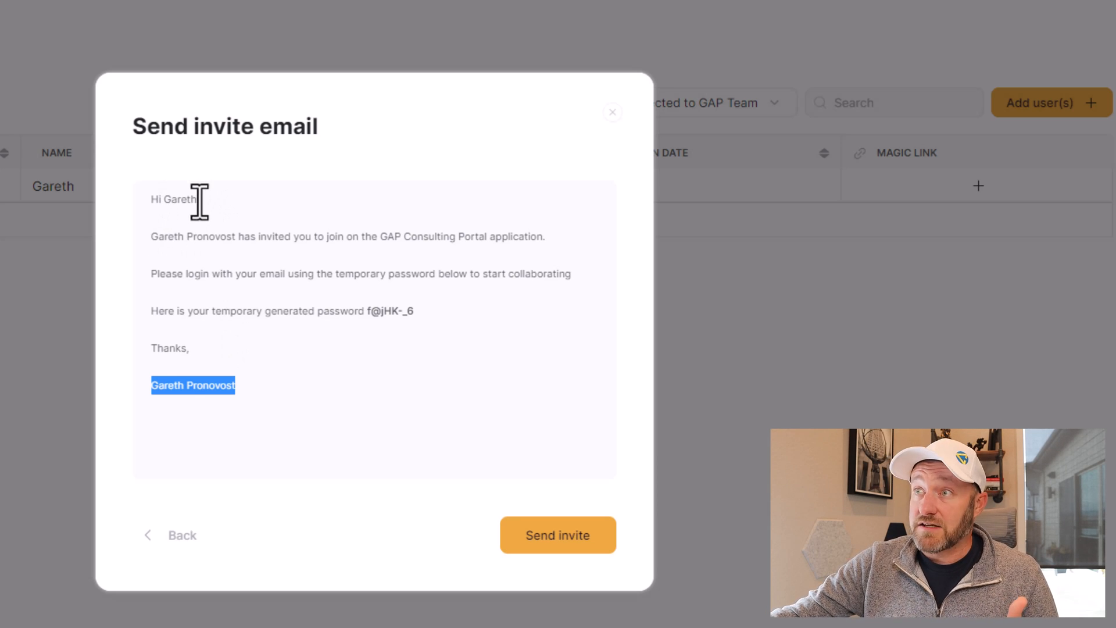
{"action": "double_click", "coordinate": [173, 199]}
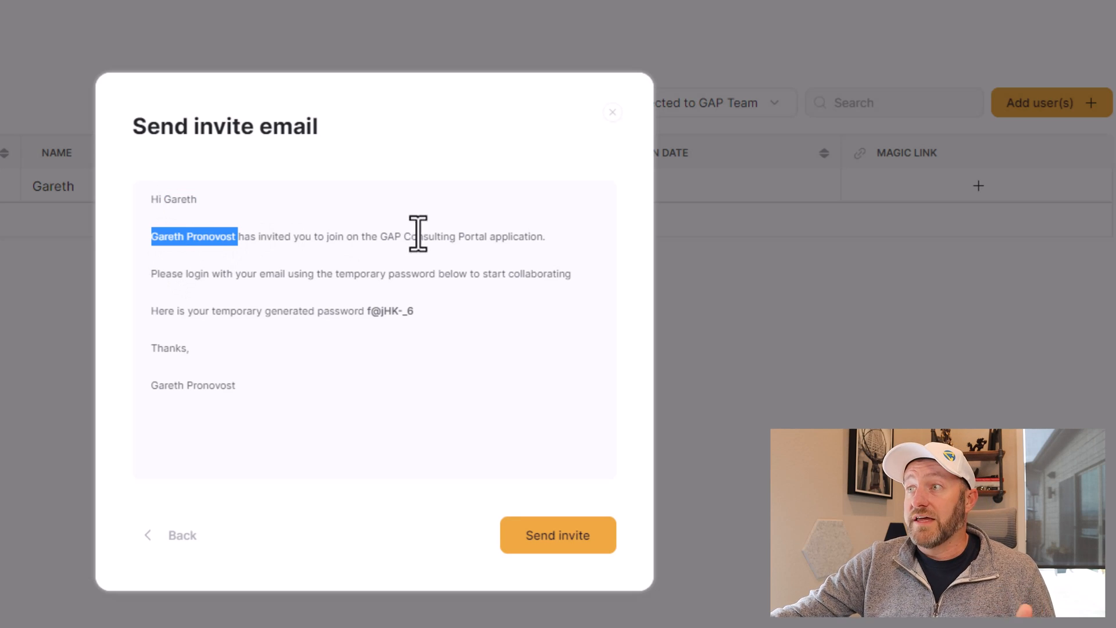
{"action": "mouse_move", "coordinate": [195, 316]}
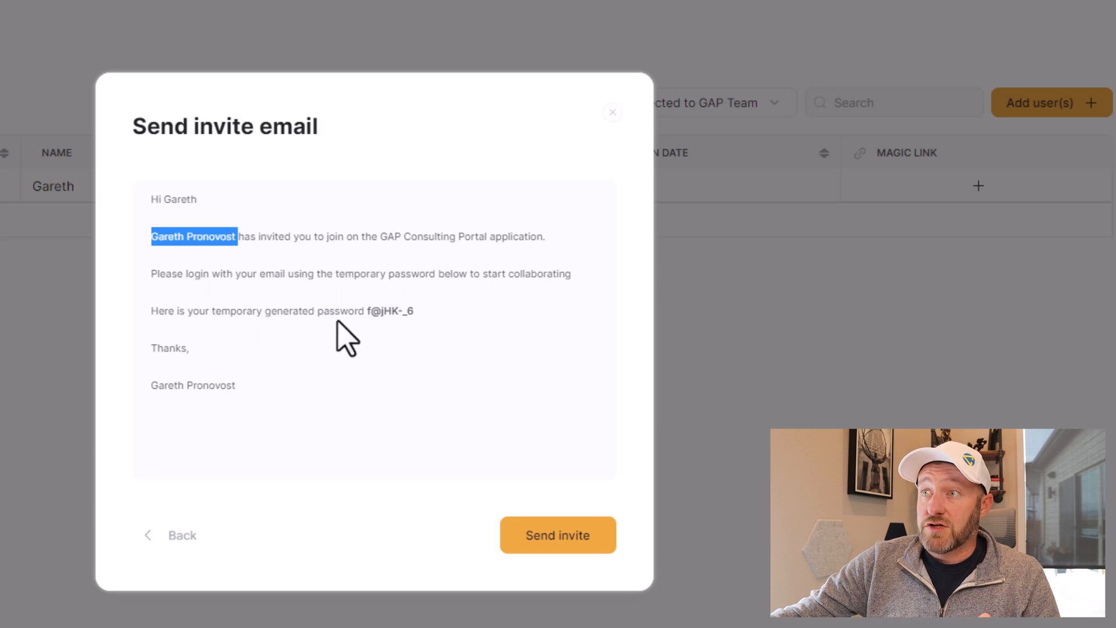
Send the invite and read the GAP Consulting Portal invitation email in Gmail.
{"action": "left_click", "coordinate": [558, 535]}
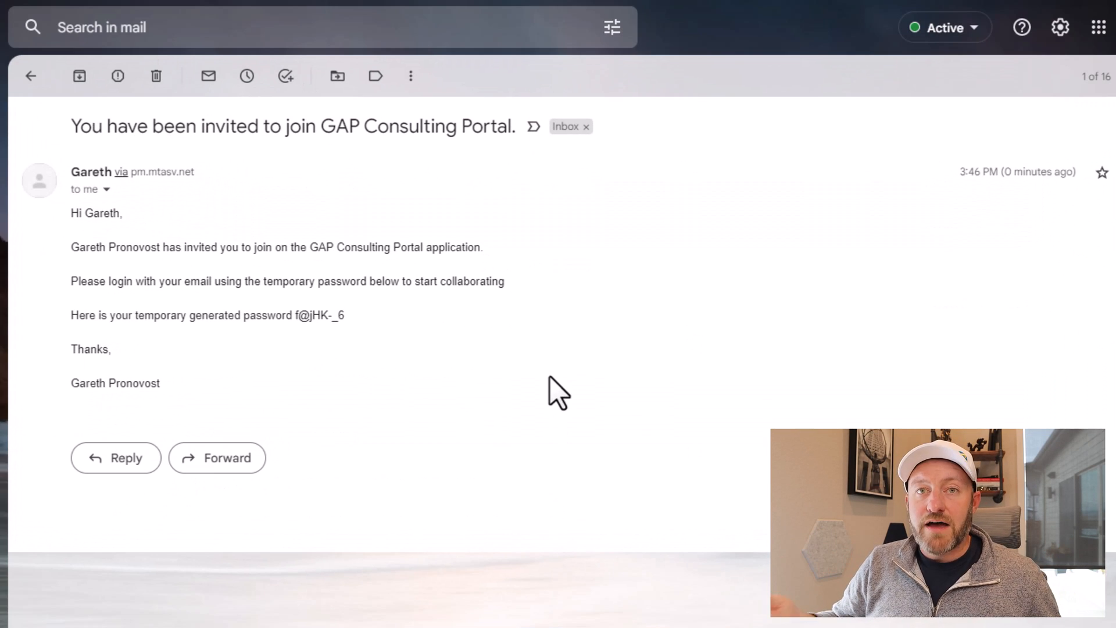
{"action": "double_click", "coordinate": [321, 315]}
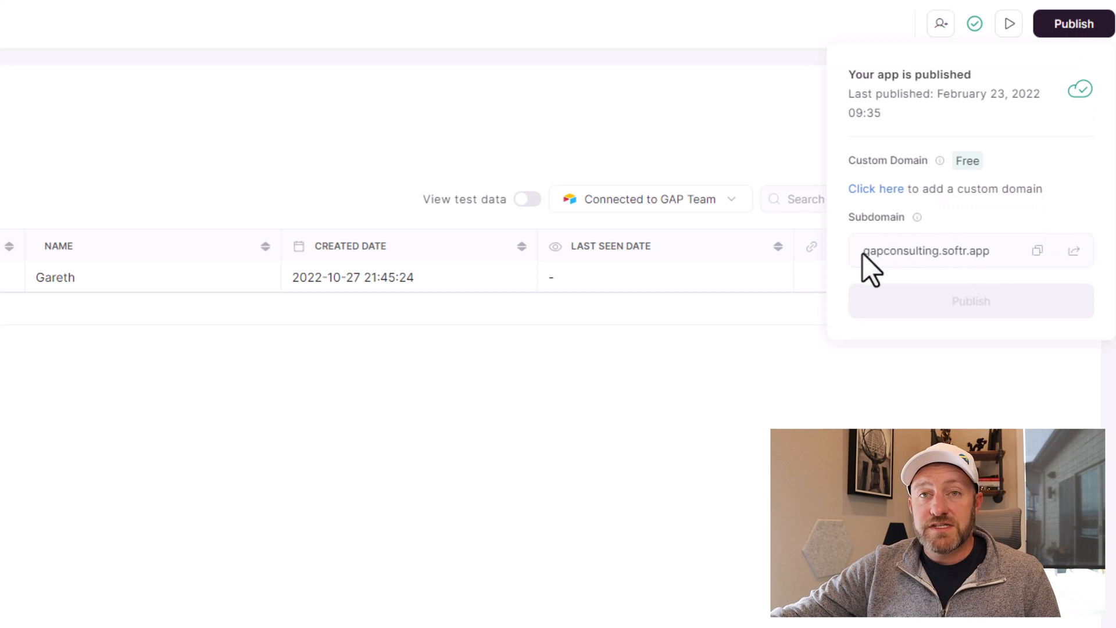
{"action": "mouse_move", "coordinate": [1038, 252]}
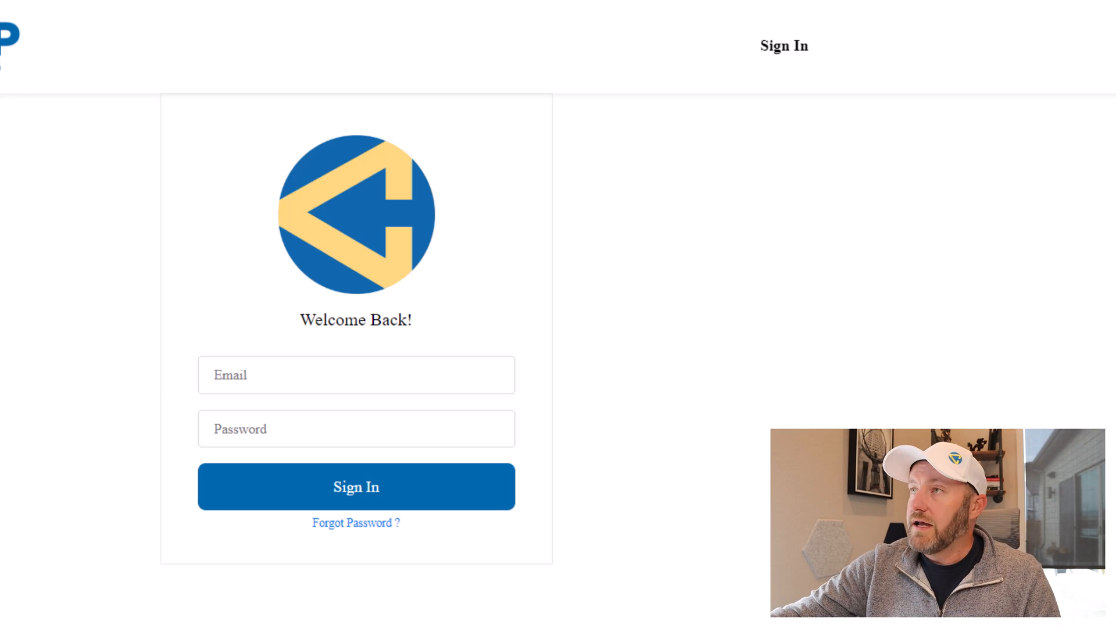
{"action": "left_click", "coordinate": [356, 486]}
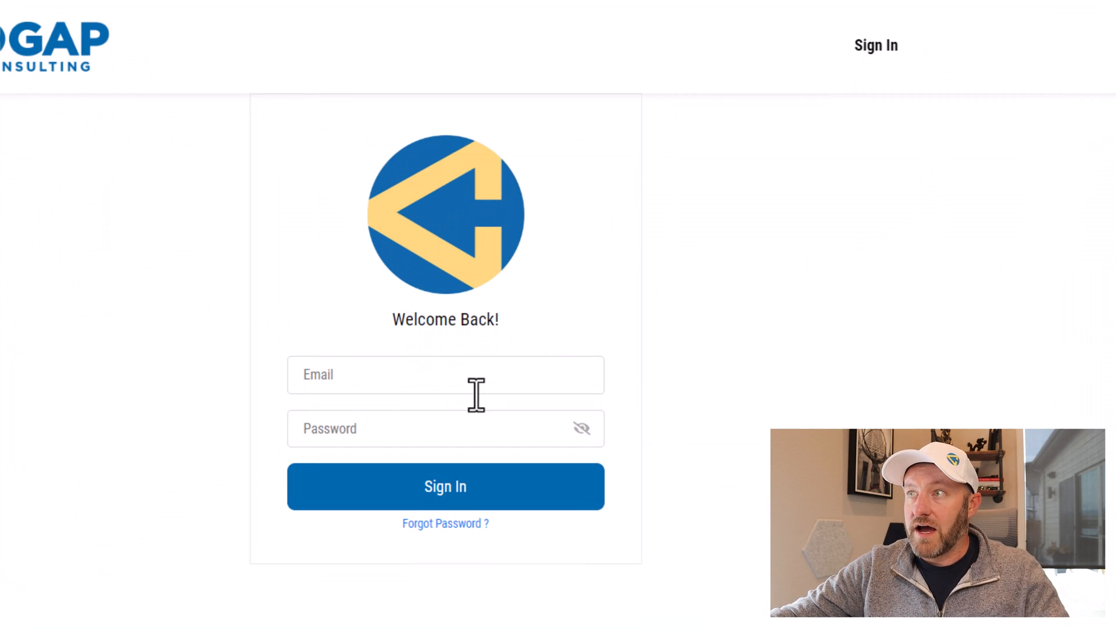
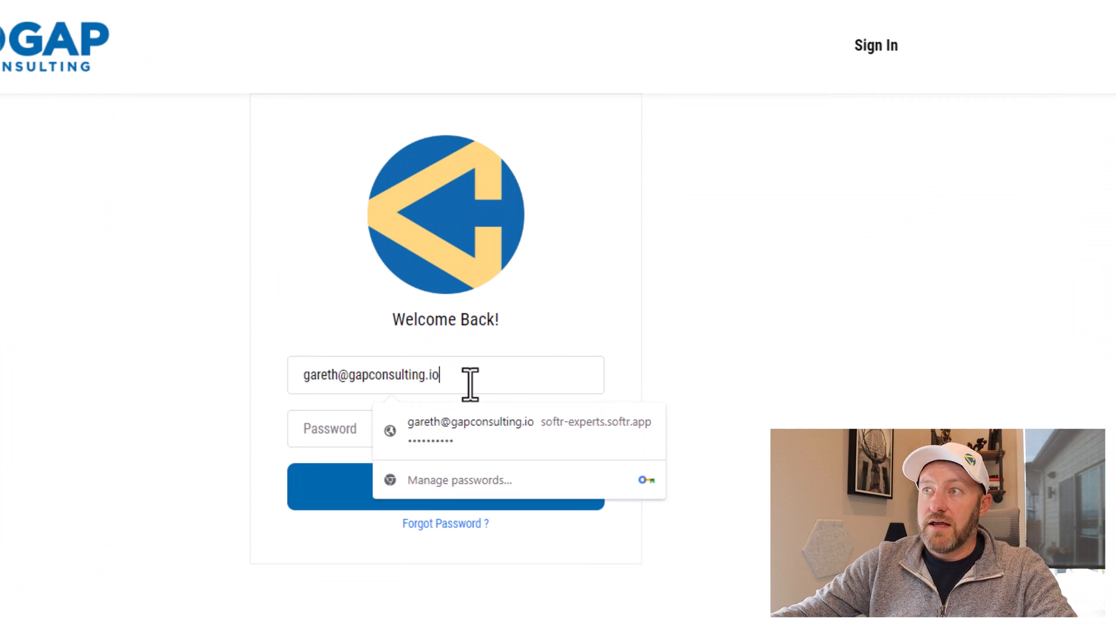
{"action": "left_click", "coordinate": [469, 426]}
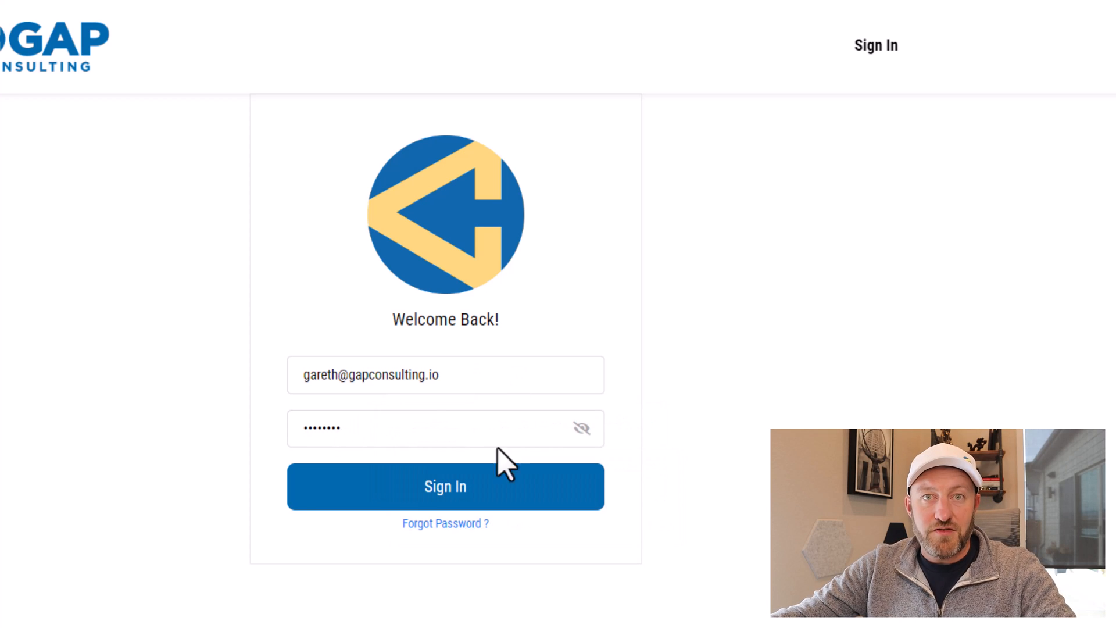
{"action": "left_click", "coordinate": [581, 428]}
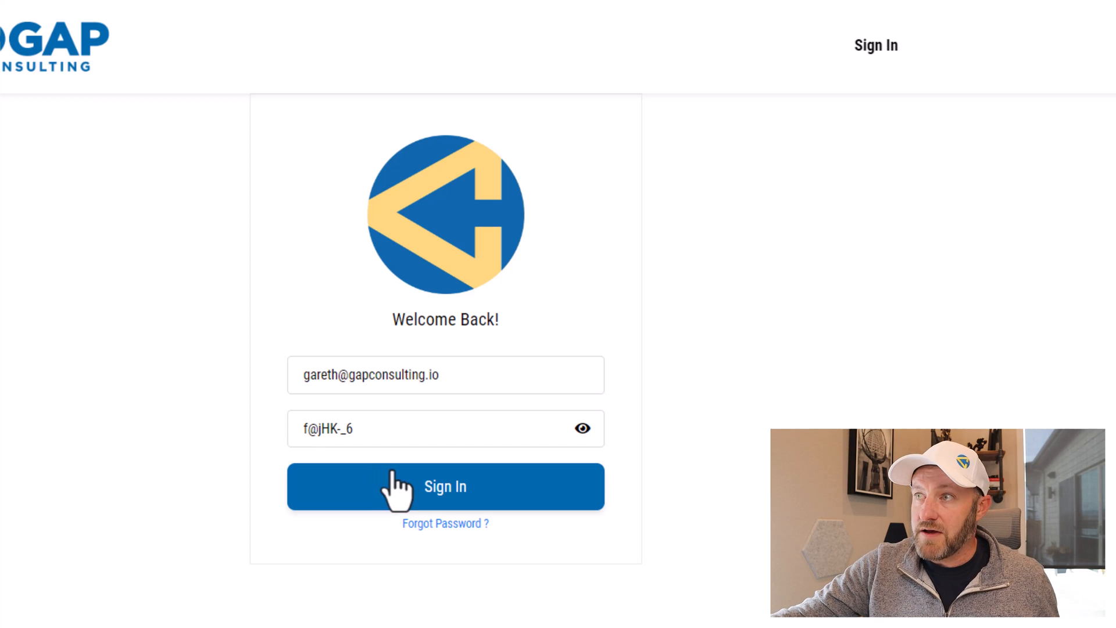
{"action": "left_click", "coordinate": [445, 486]}
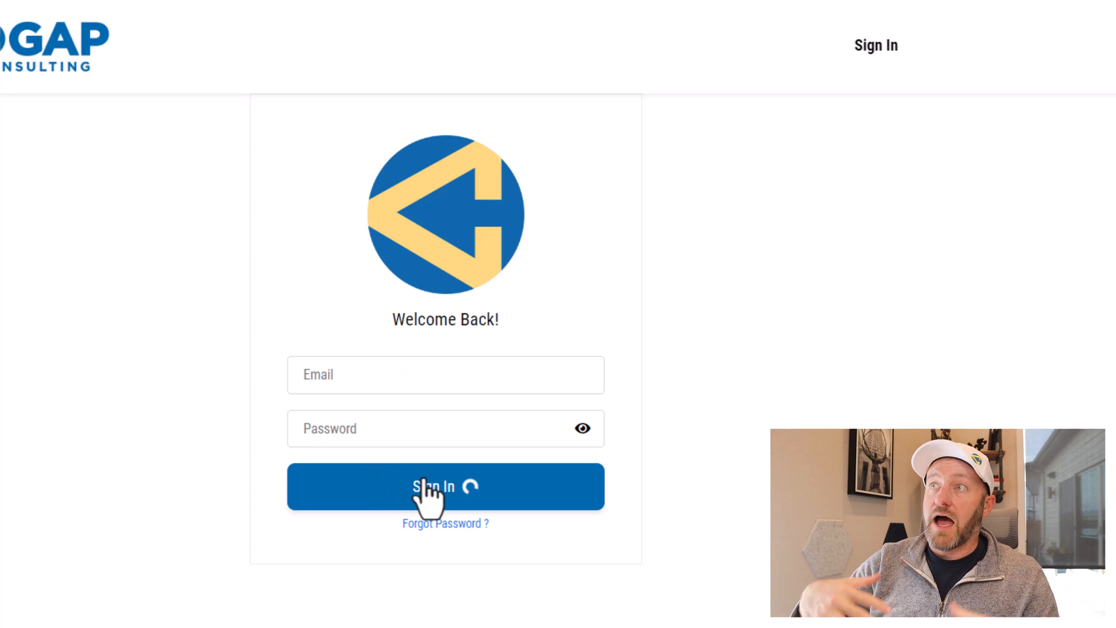
{"action": "left_click", "coordinate": [445, 486]}
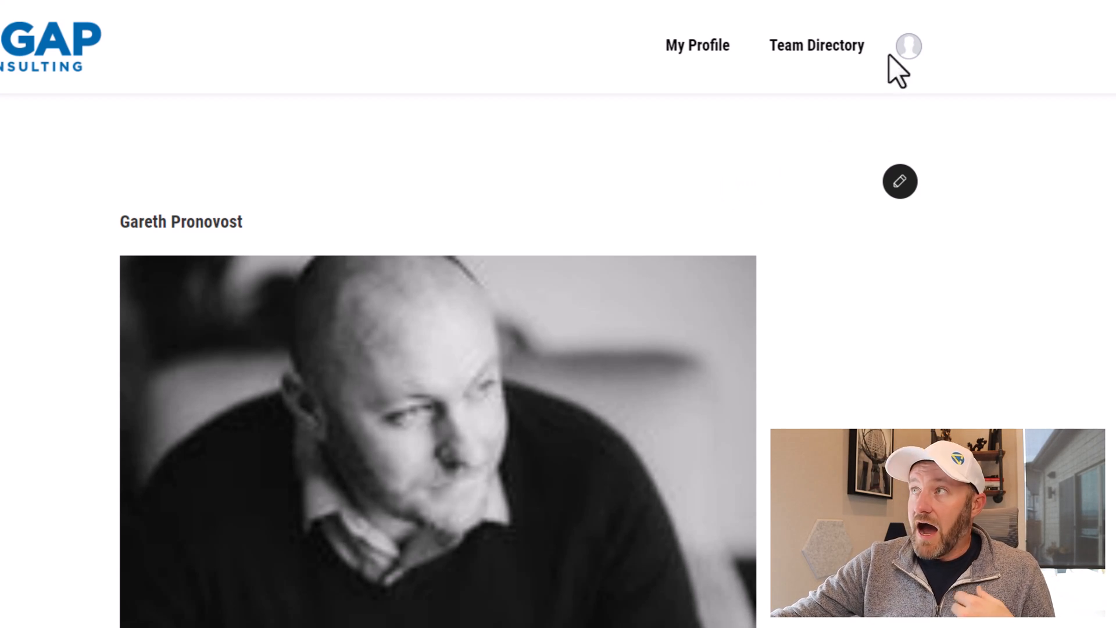
Show the signed-in user's account menu with My Profile and Sign Out.
{"action": "left_click", "coordinate": [905, 46]}
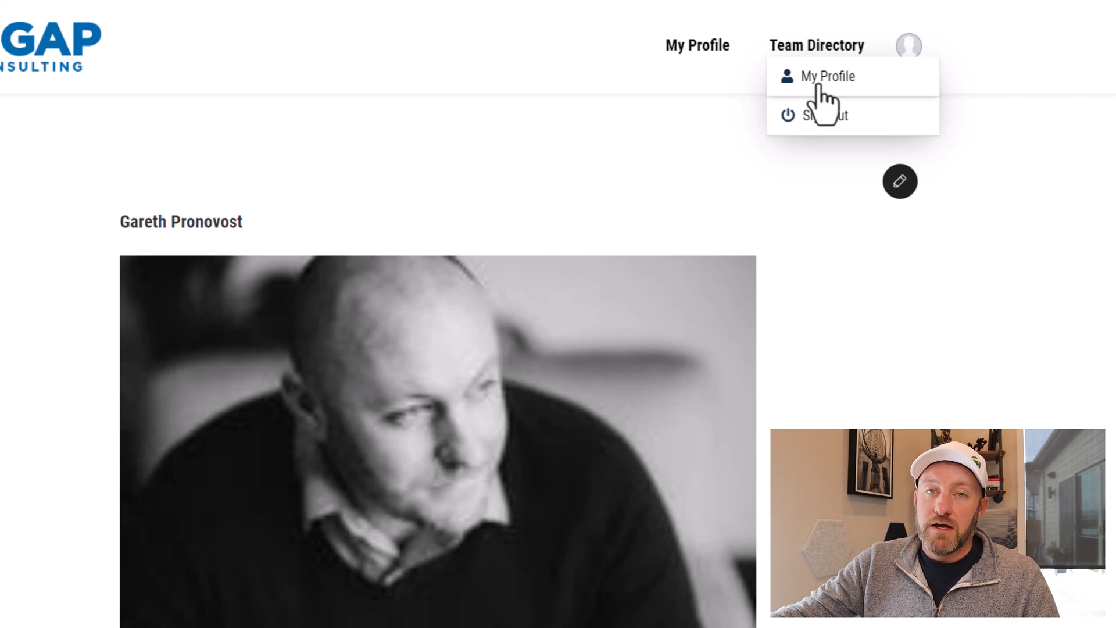
{"action": "mouse_move", "coordinate": [661, 131]}
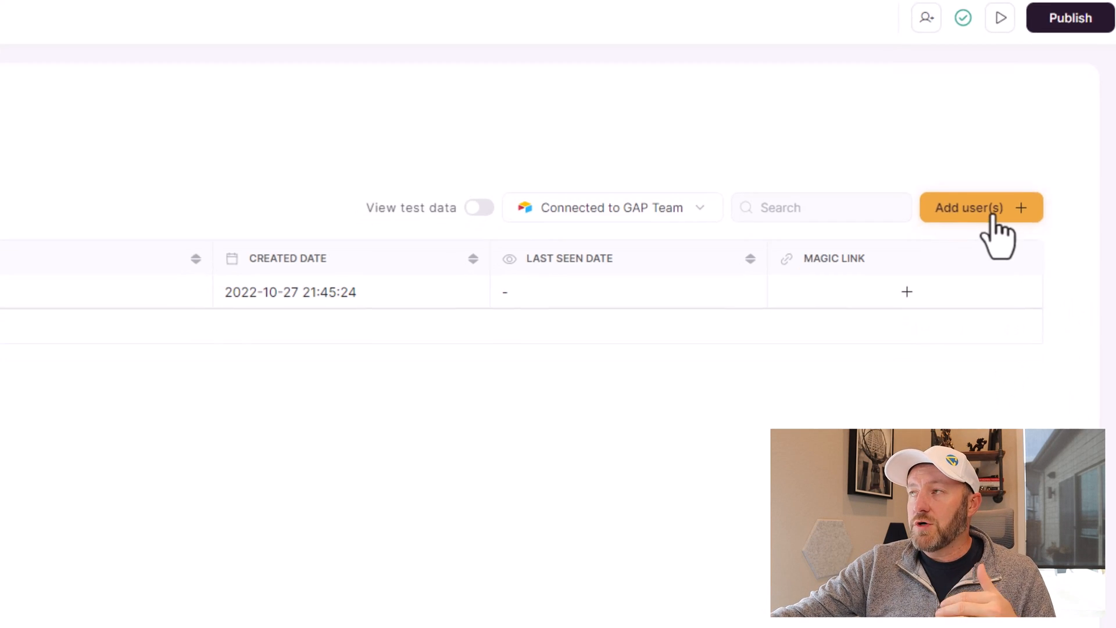
Generate a magic link for the user, then regenerate it to replace the first link.
{"action": "left_click", "coordinate": [980, 207]}
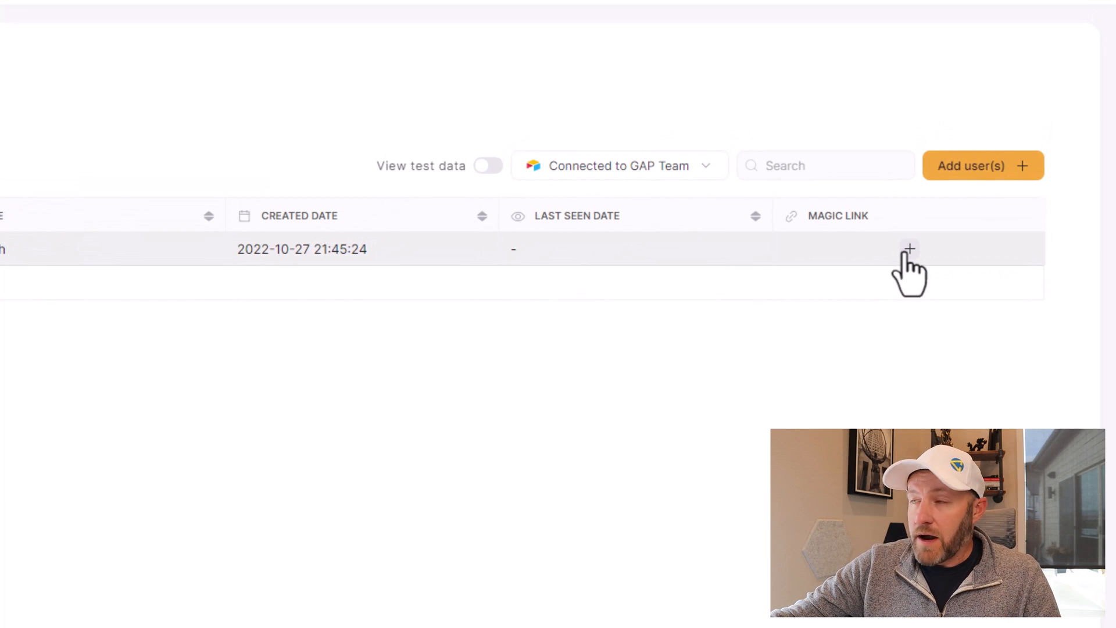
{"action": "left_click", "coordinate": [908, 249]}
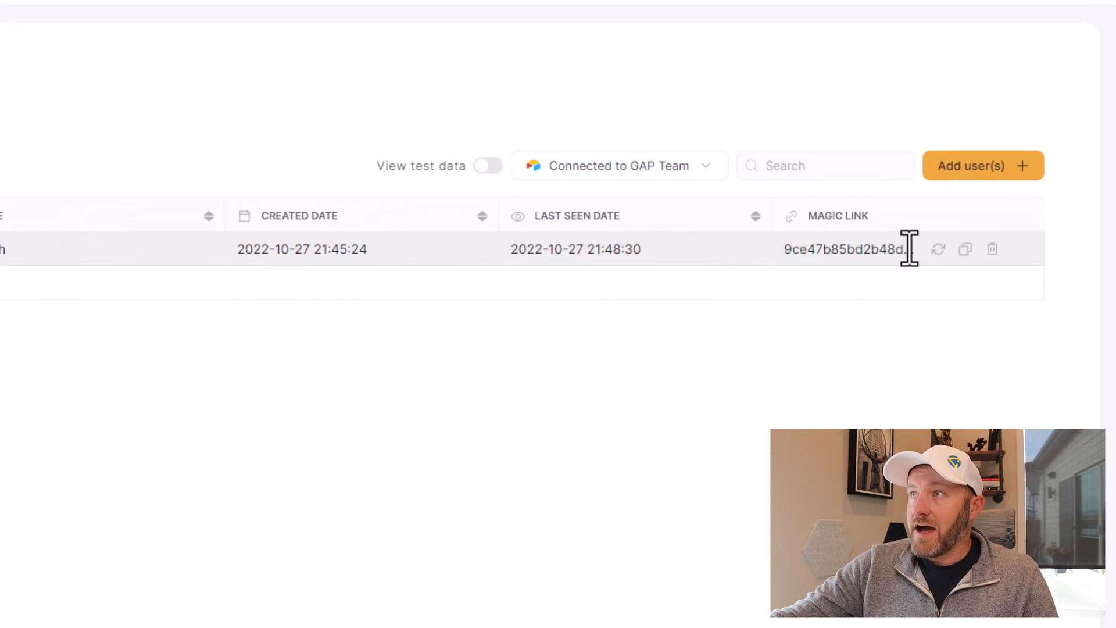
{"action": "mouse_move", "coordinate": [819, 257]}
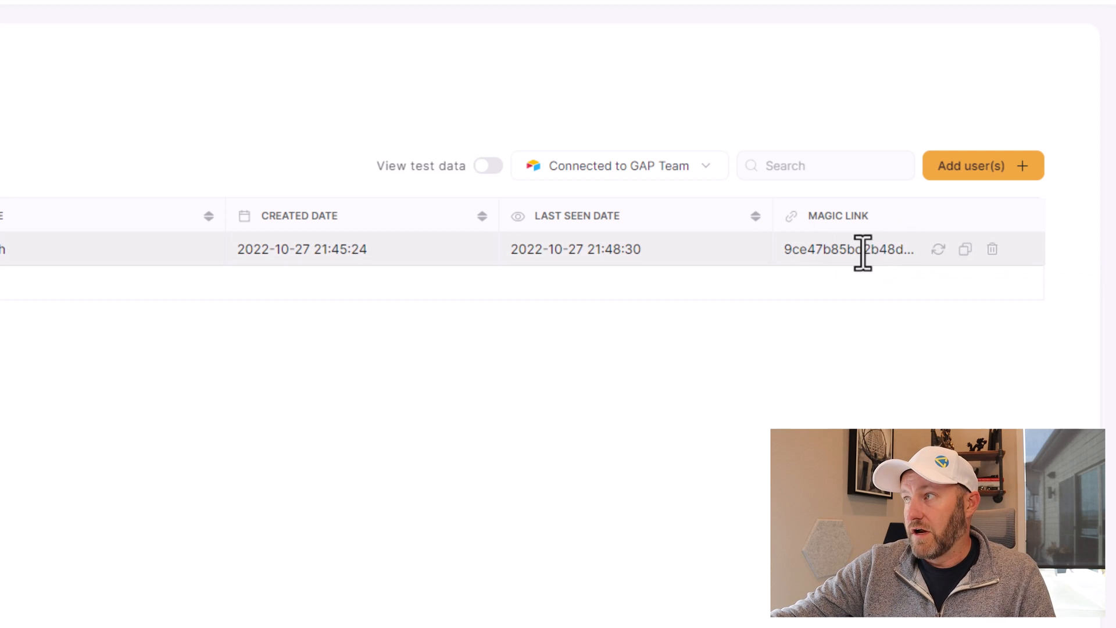
{"action": "mouse_move", "coordinate": [939, 252]}
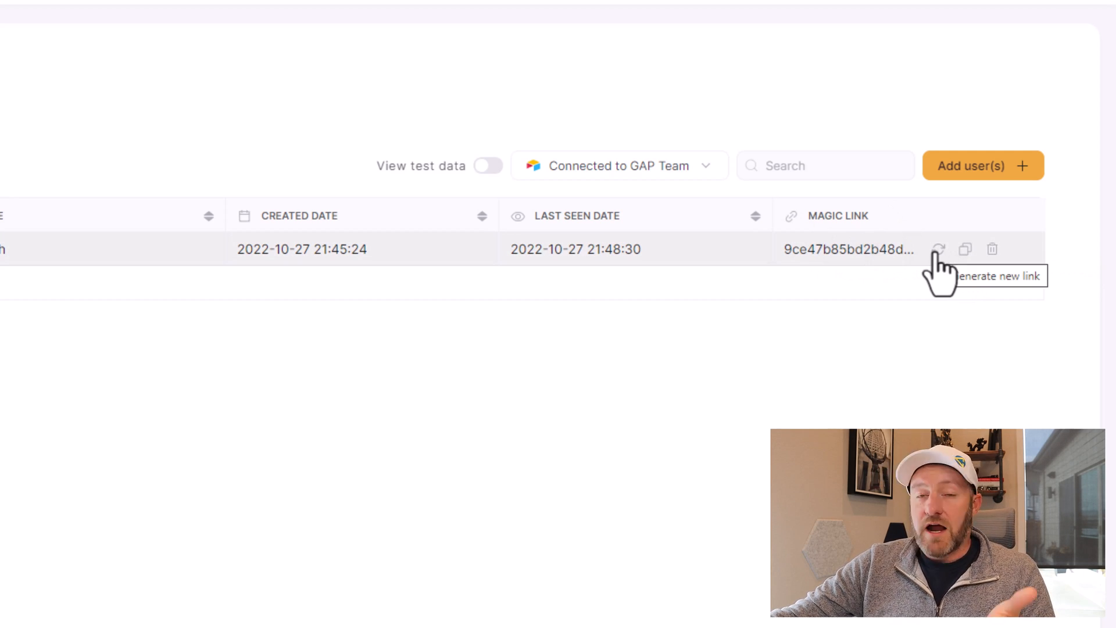
{"action": "mouse_move", "coordinate": [888, 258]}
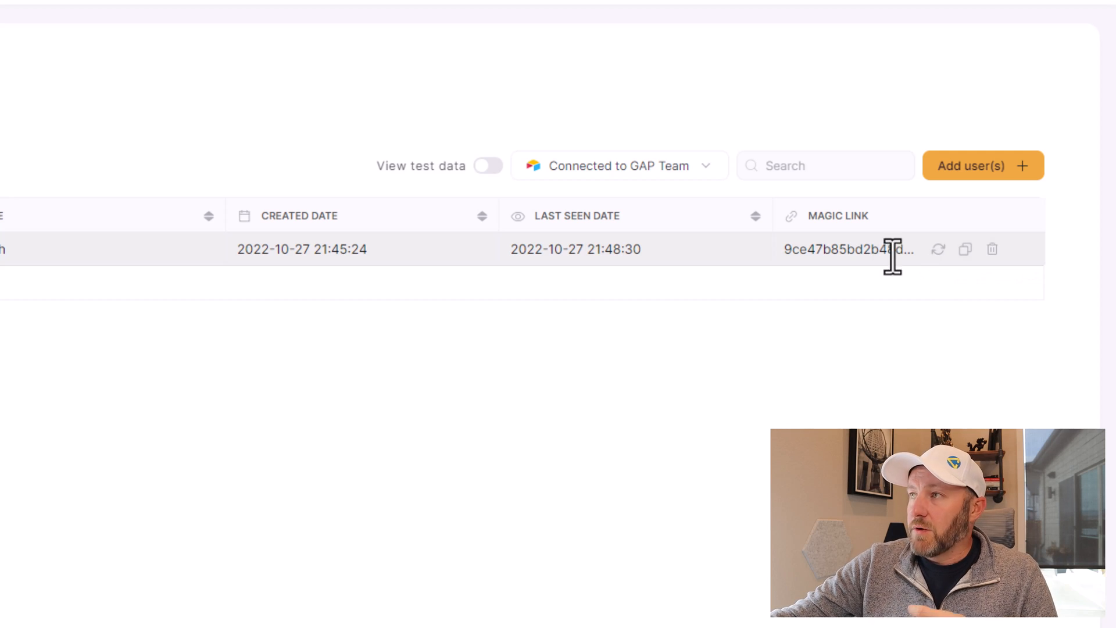
{"action": "mouse_move", "coordinate": [942, 267]}
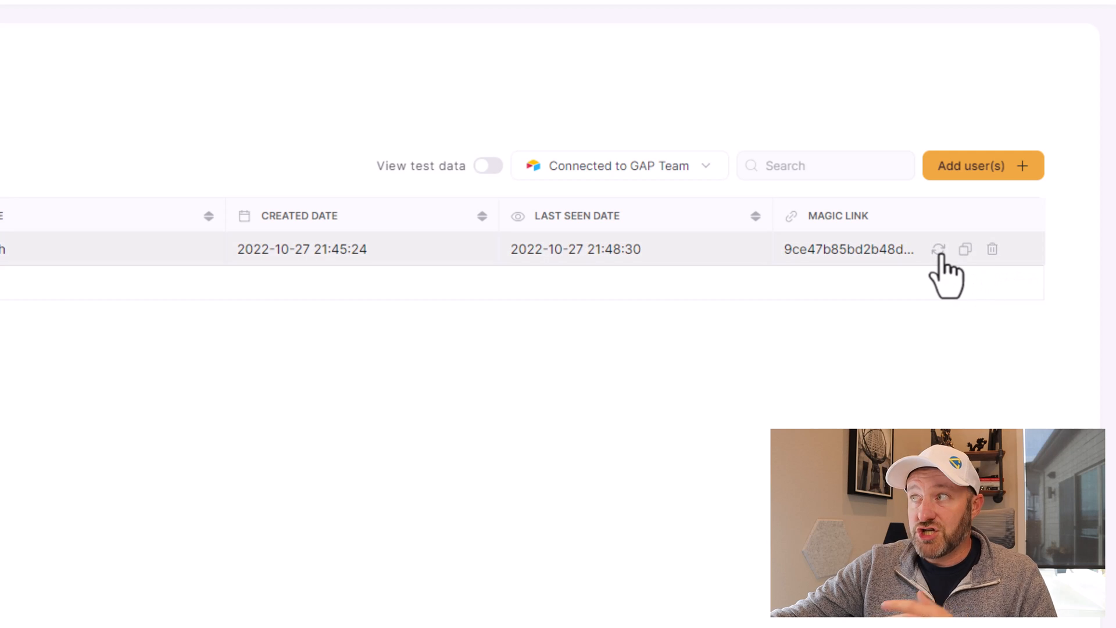
{"action": "left_click", "coordinate": [939, 249]}
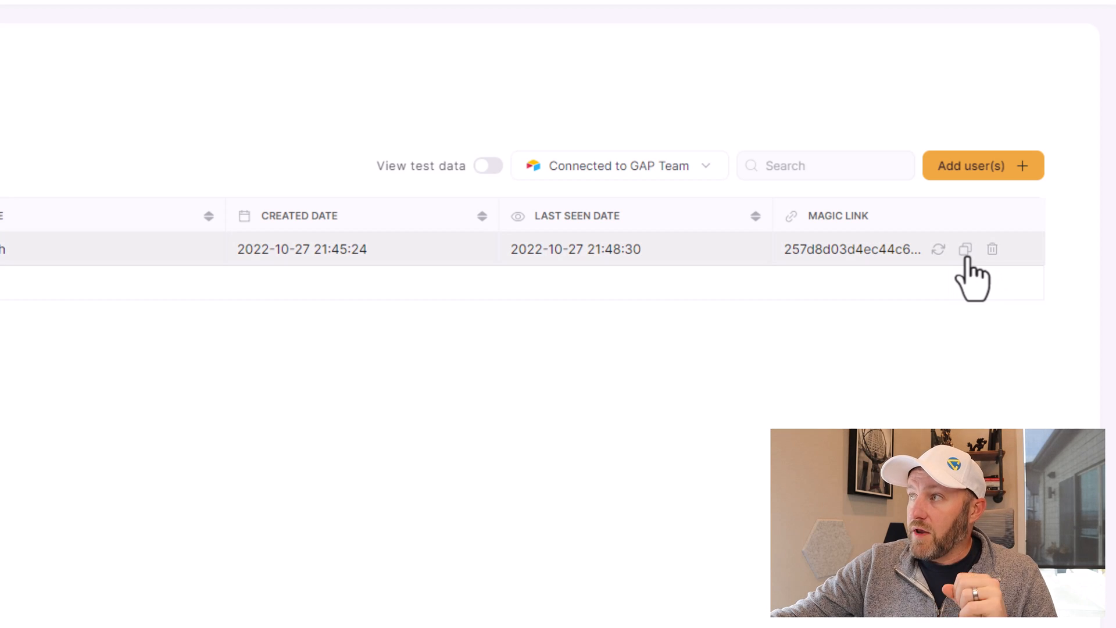
{"action": "mouse_move", "coordinate": [965, 249]}
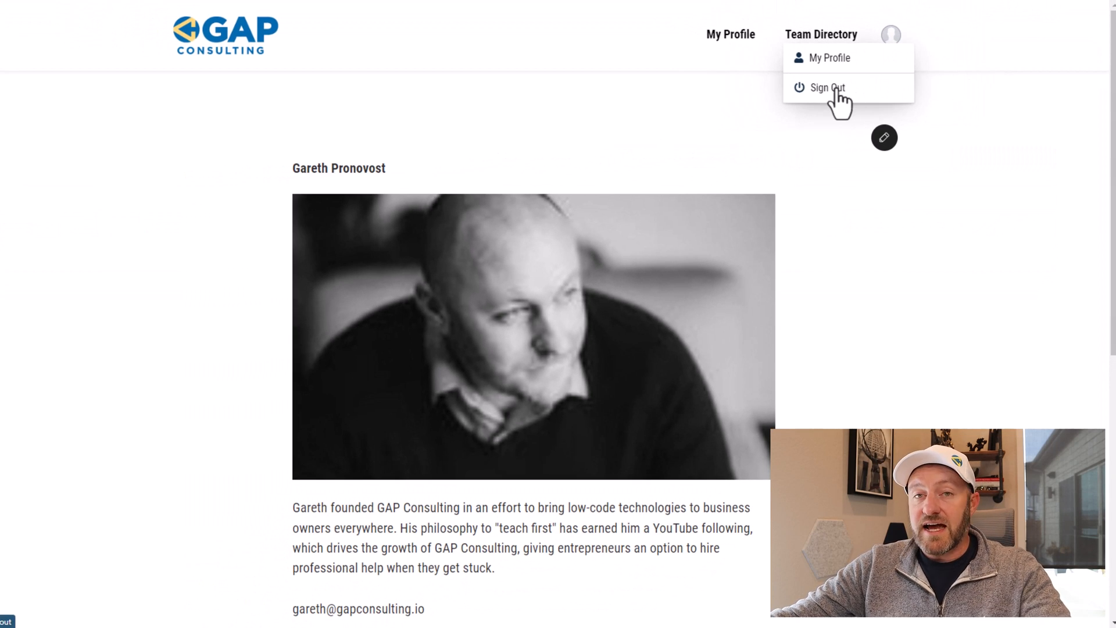
Sign out, sign back in via the magic link, and go to the user's My Profile page.
{"action": "left_click", "coordinate": [828, 87]}
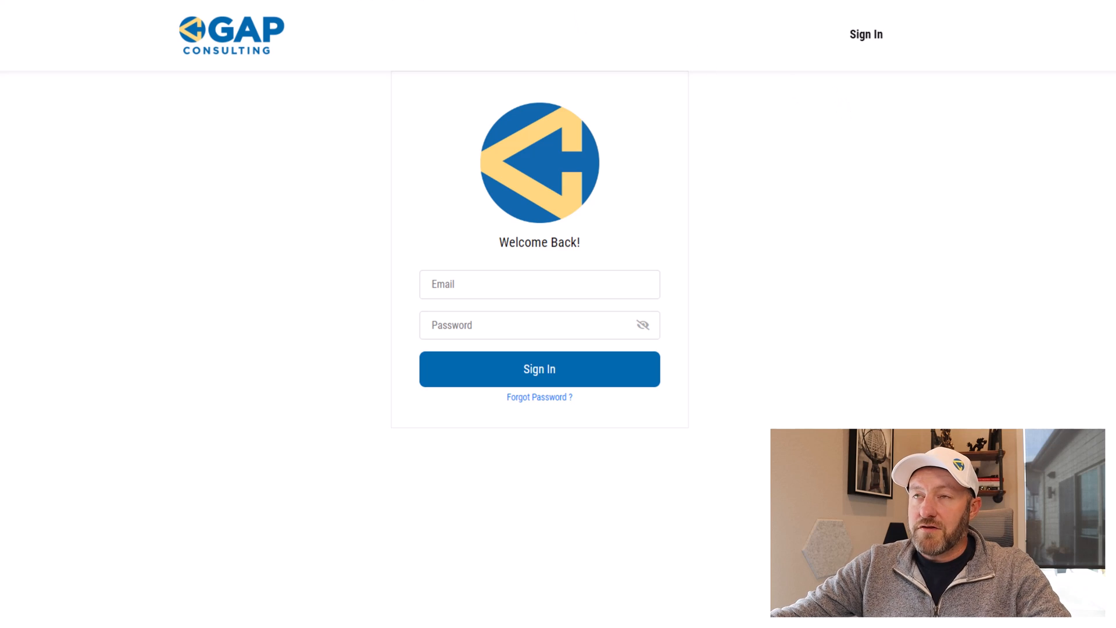
{"action": "mouse_move", "coordinate": [104, 9]}
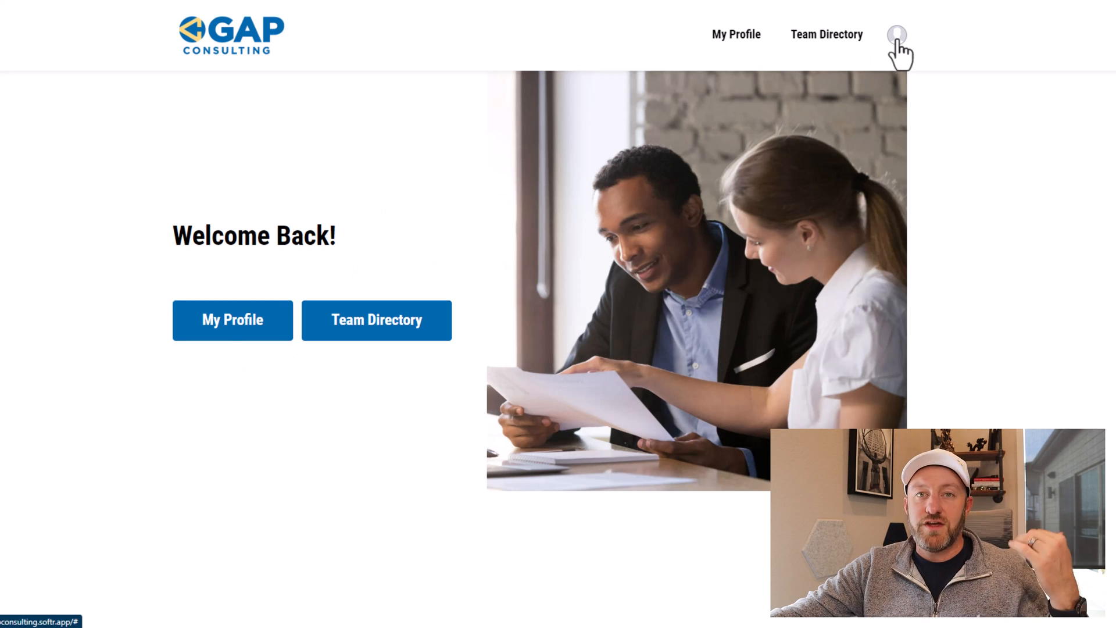
{"action": "left_click", "coordinate": [897, 34]}
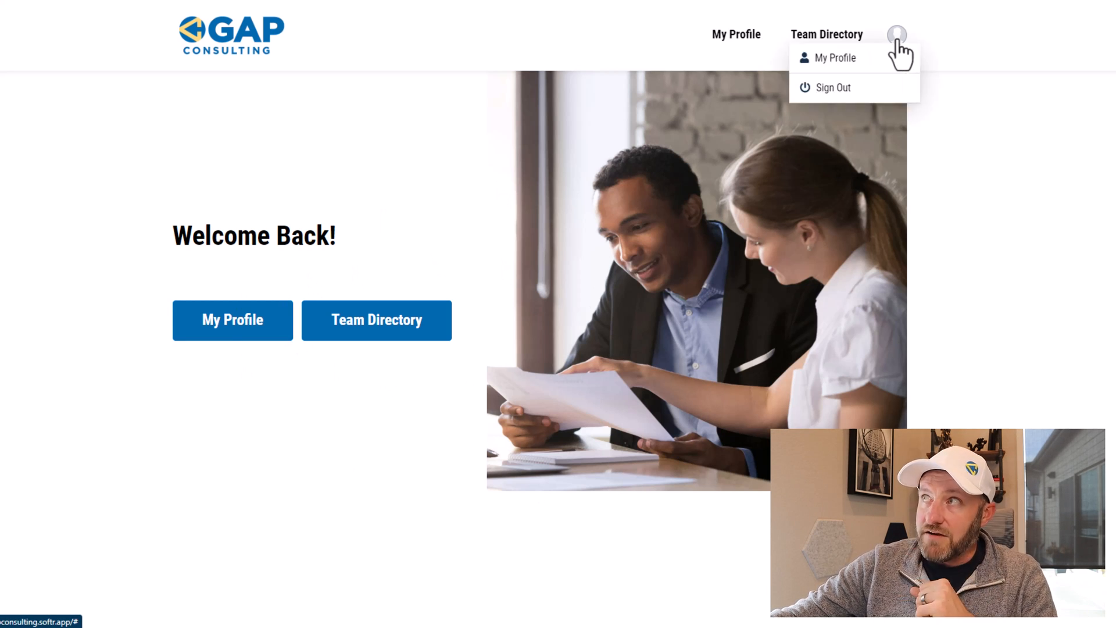
{"action": "left_click", "coordinate": [896, 34]}
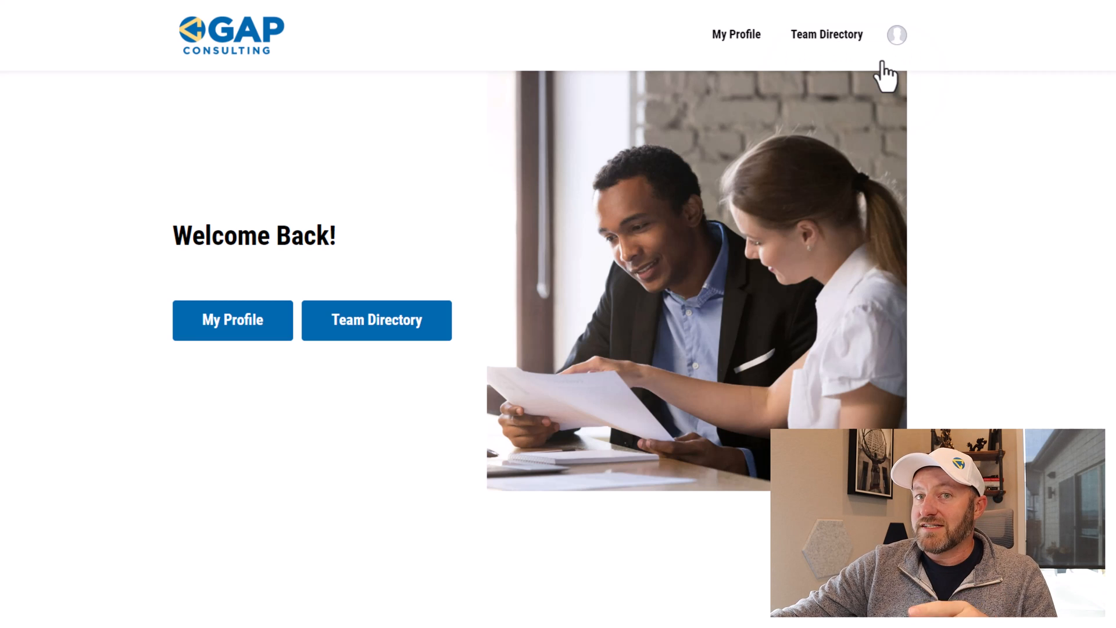
{"action": "left_click", "coordinate": [233, 320]}
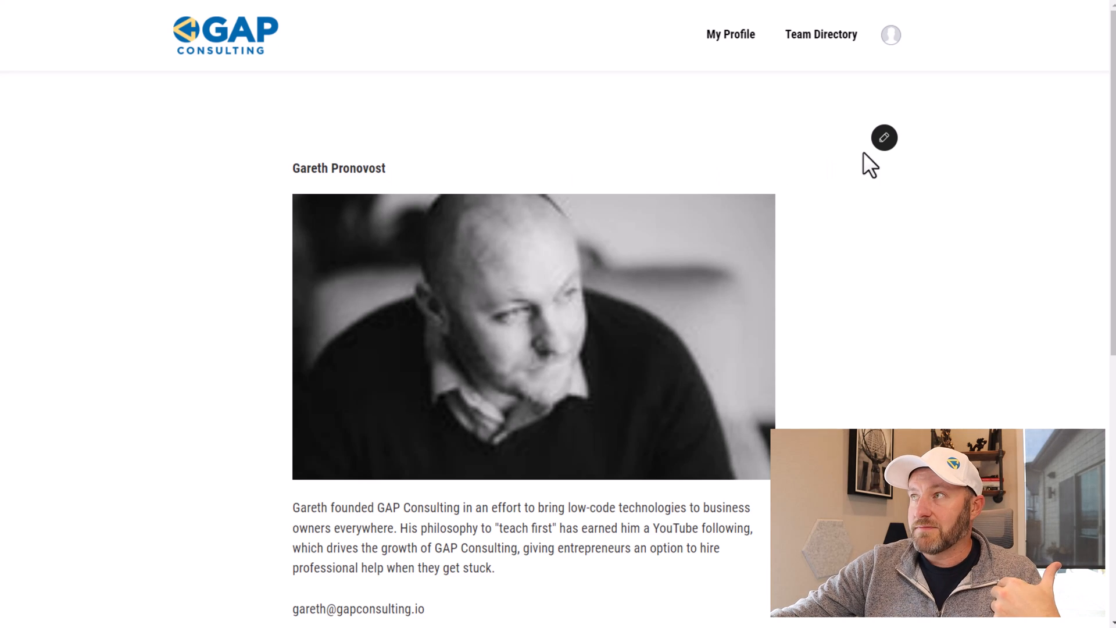
{"action": "mouse_move", "coordinate": [888, 164]}
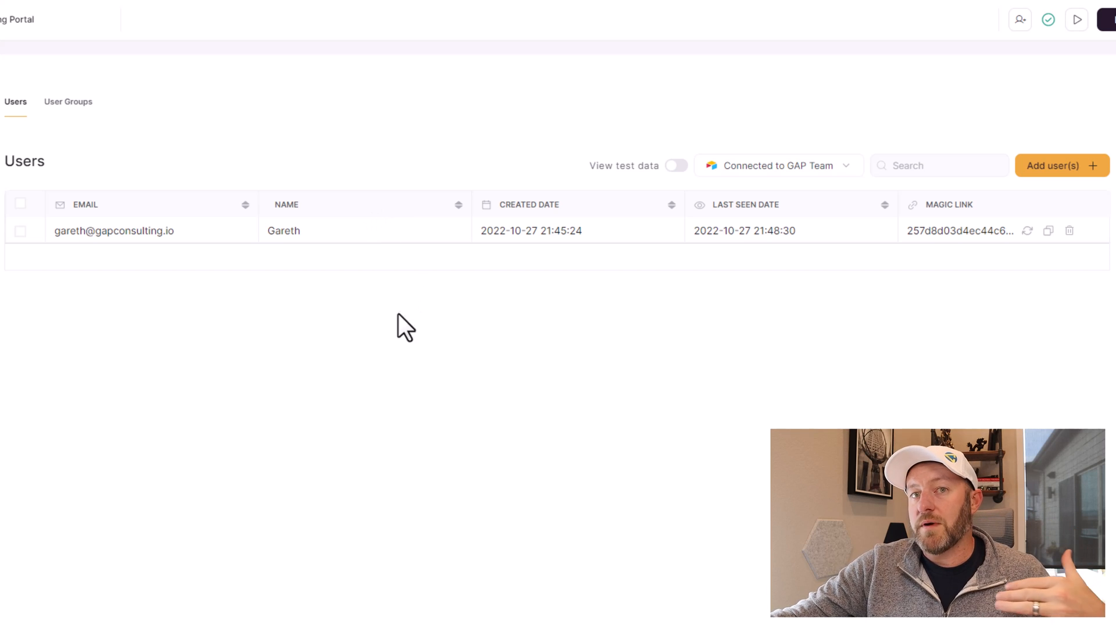
Delete the existing portal user so the Users list is empty.
{"action": "left_click", "coordinate": [19, 202]}
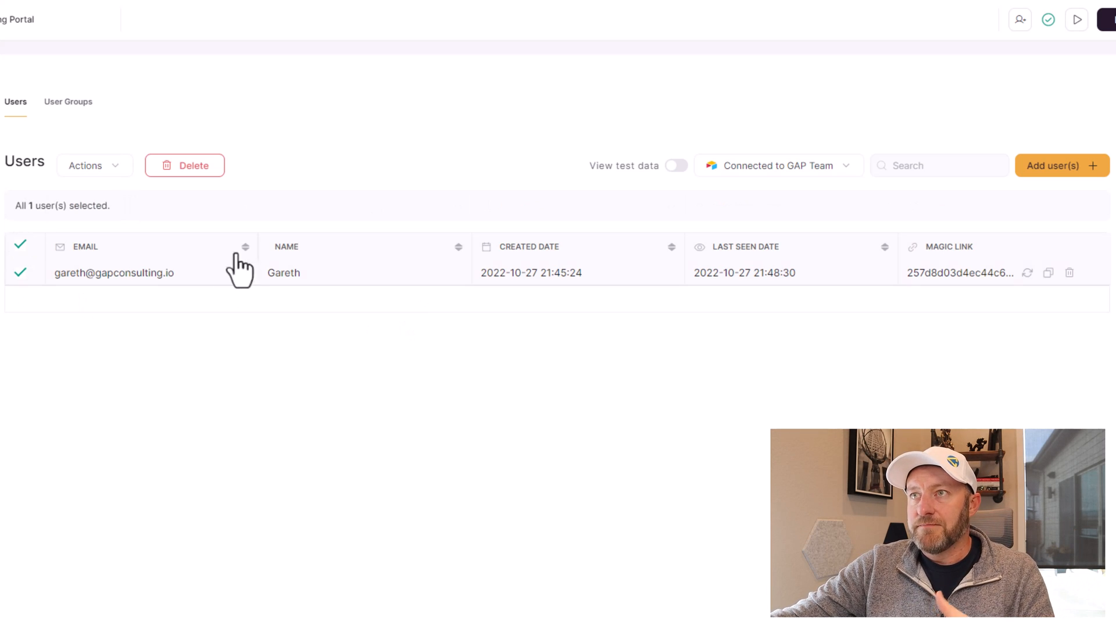
{"action": "left_click", "coordinate": [185, 165]}
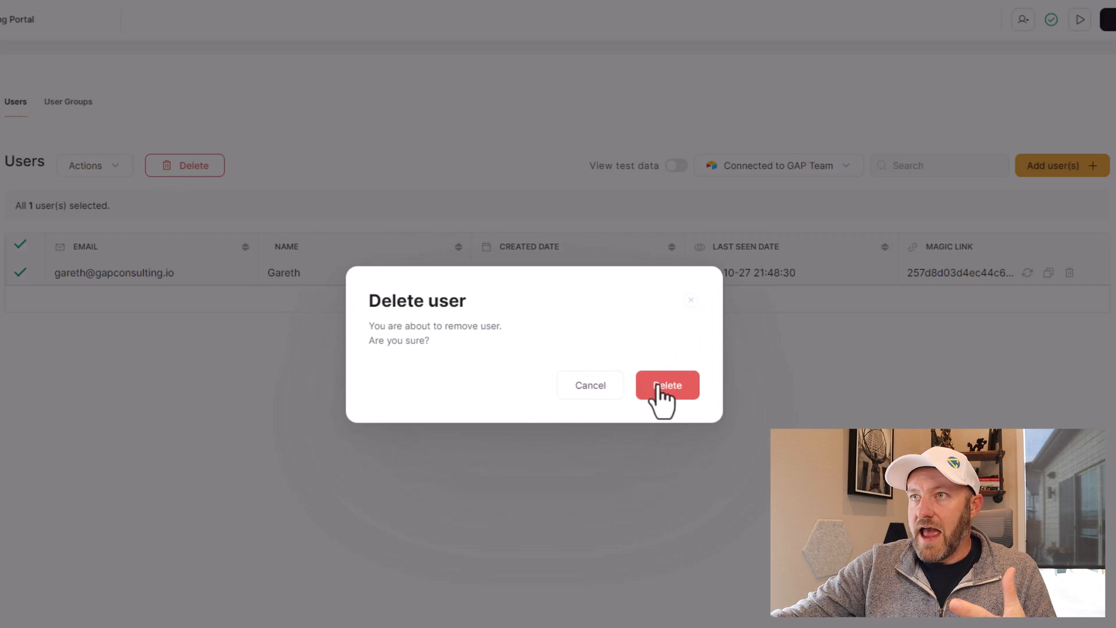
{"action": "left_click", "coordinate": [1061, 165]}
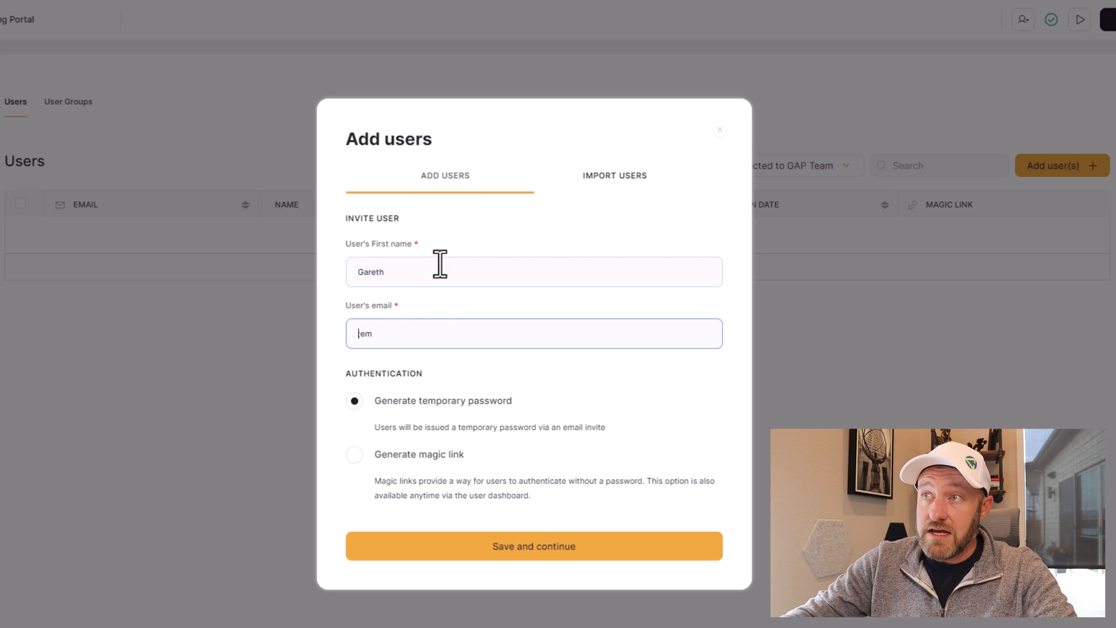
Choose Generate magic link as the user's sign-in method and save the new user.
{"action": "left_click", "coordinate": [354, 455]}
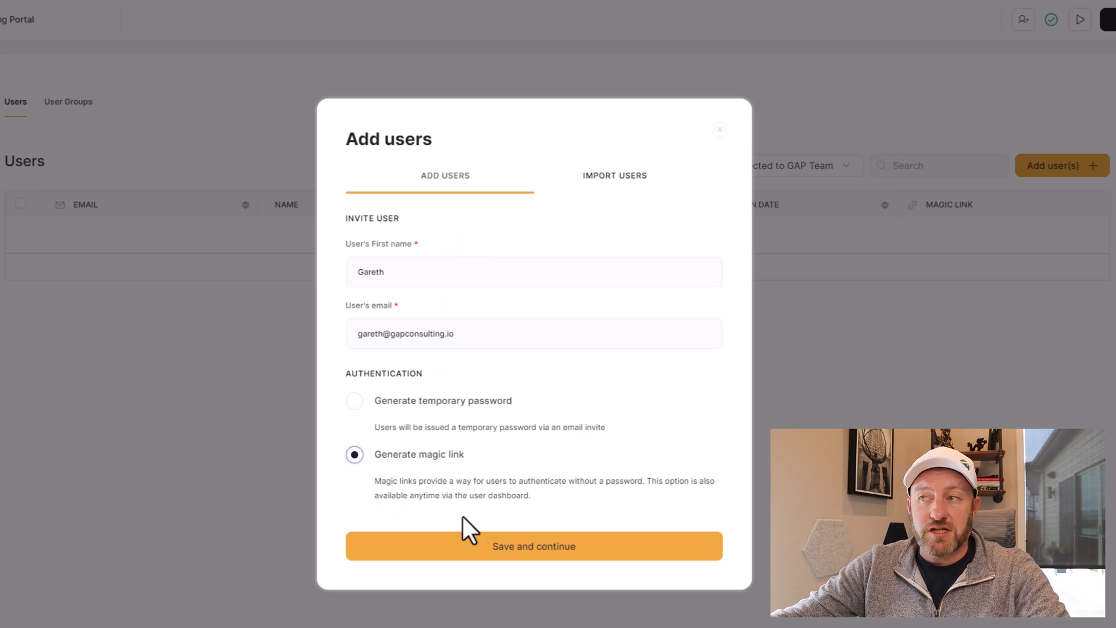
{"action": "left_click", "coordinate": [534, 547]}
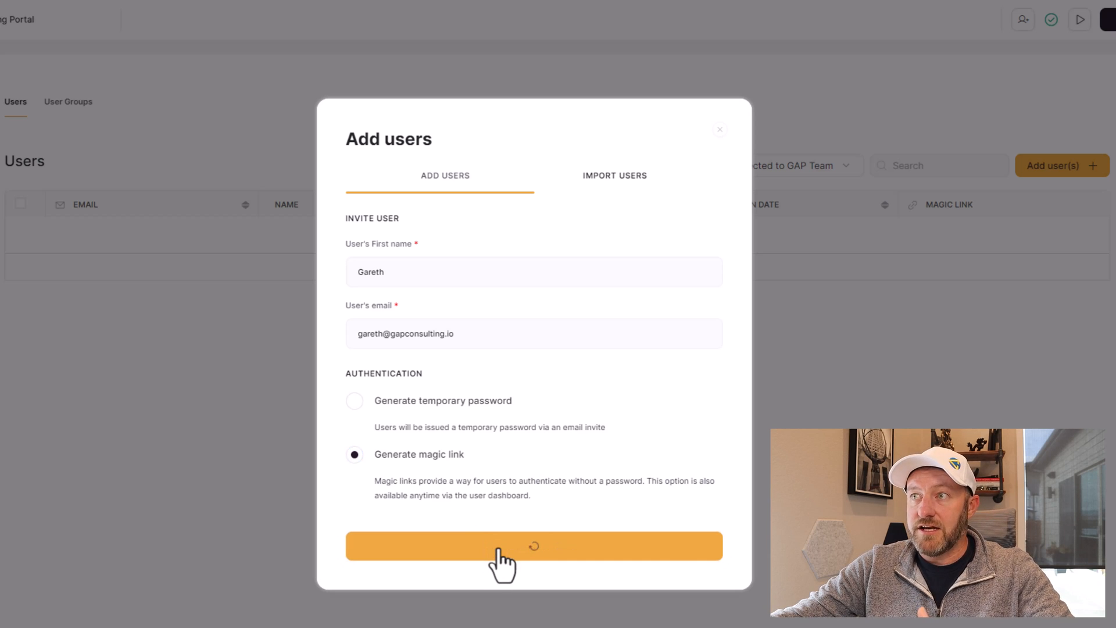
{"action": "left_click", "coordinate": [534, 547]}
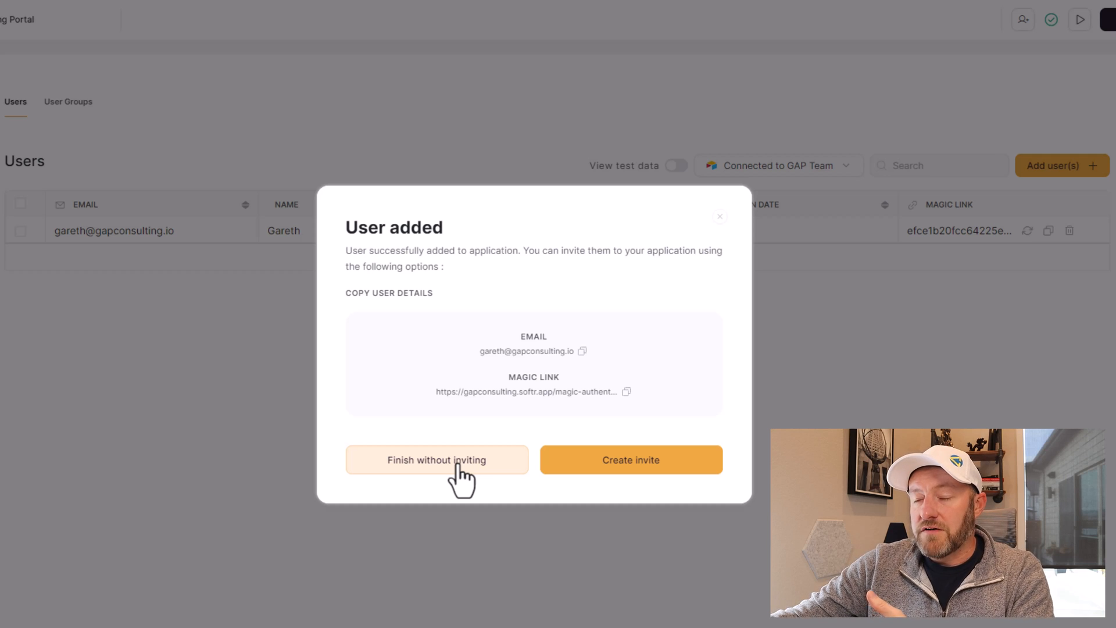
{"action": "mouse_move", "coordinate": [638, 476]}
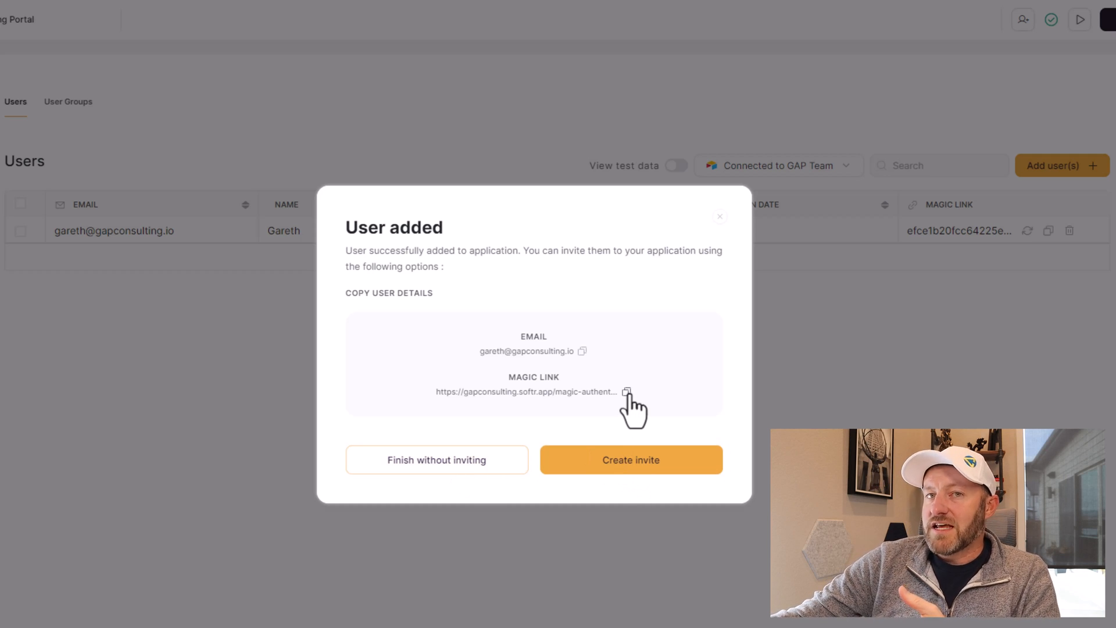
{"action": "mouse_move", "coordinate": [566, 412]}
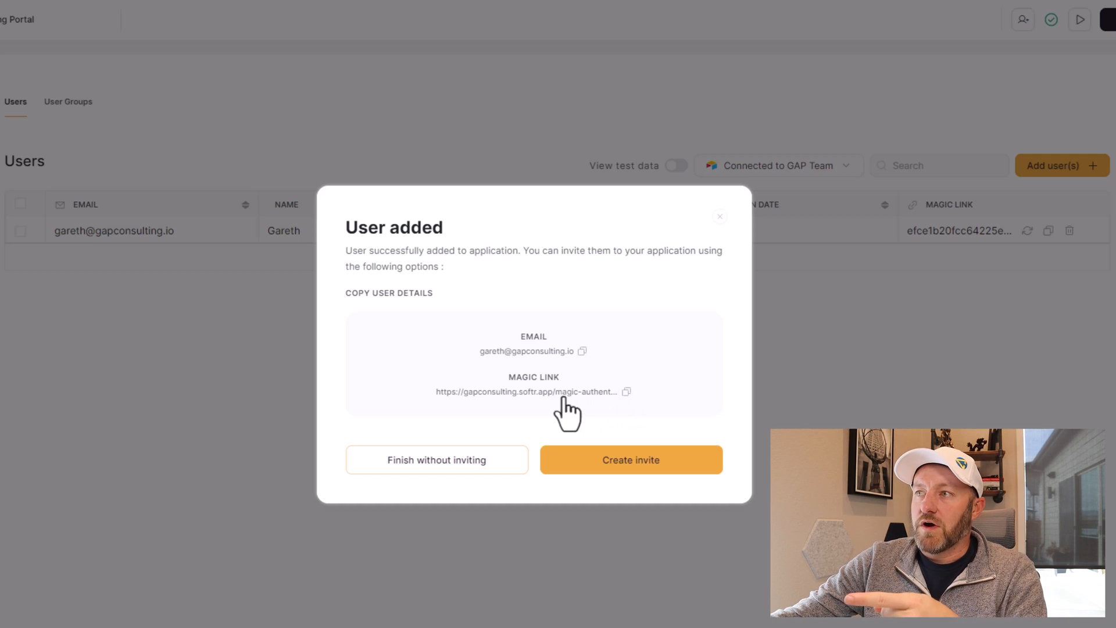
Create the invitation email for the new user and send it with the magic link.
{"action": "left_click", "coordinate": [629, 459]}
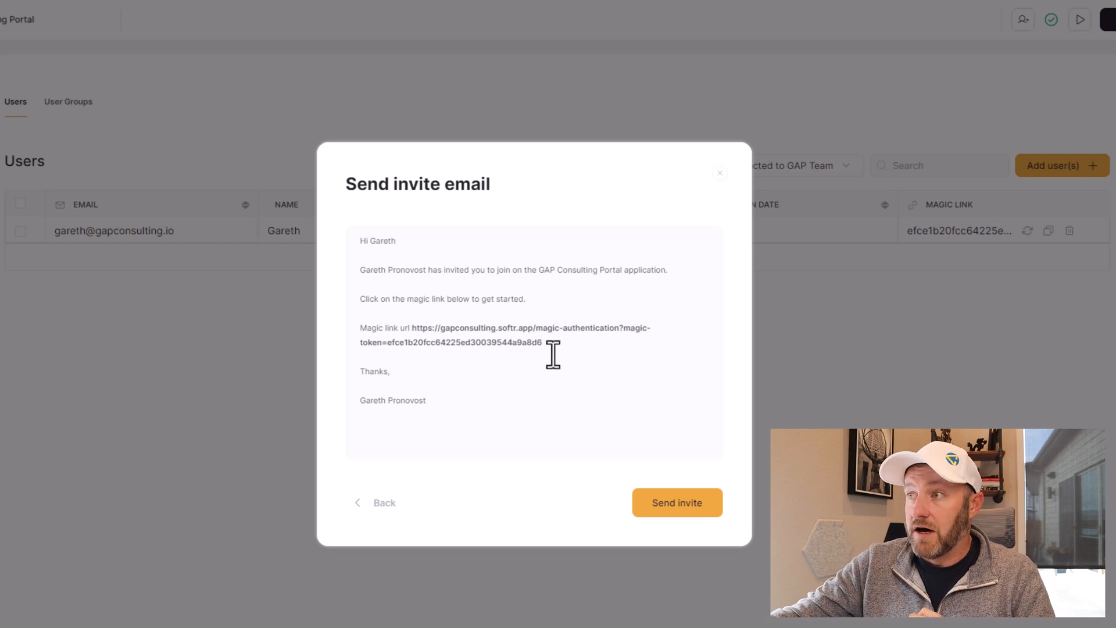
{"action": "left_click", "coordinate": [676, 502]}
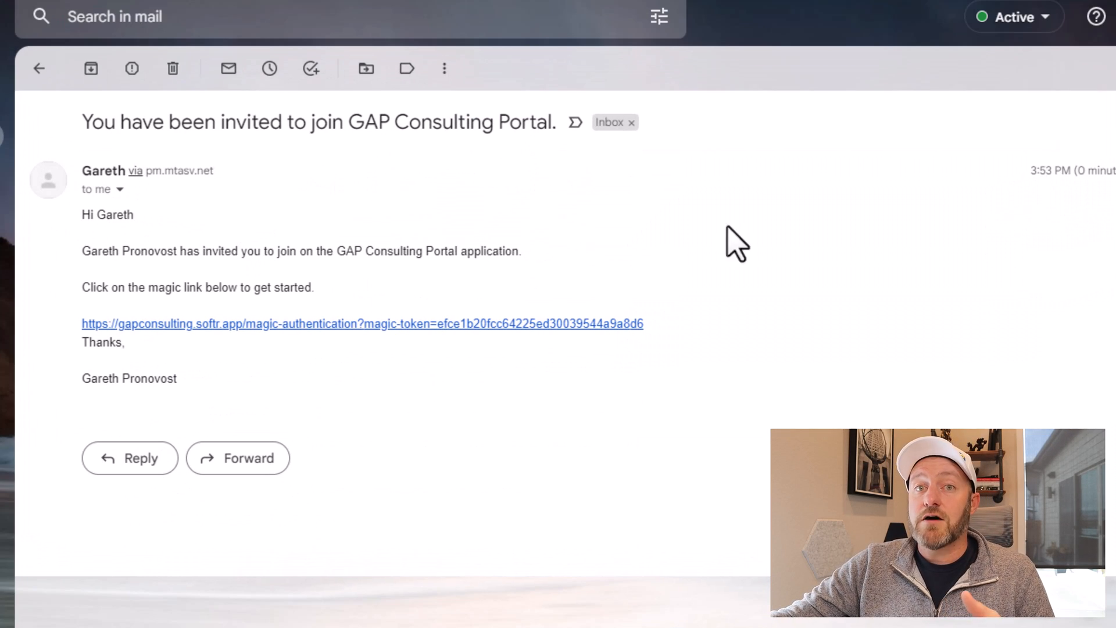
{"action": "mouse_move", "coordinate": [296, 376]}
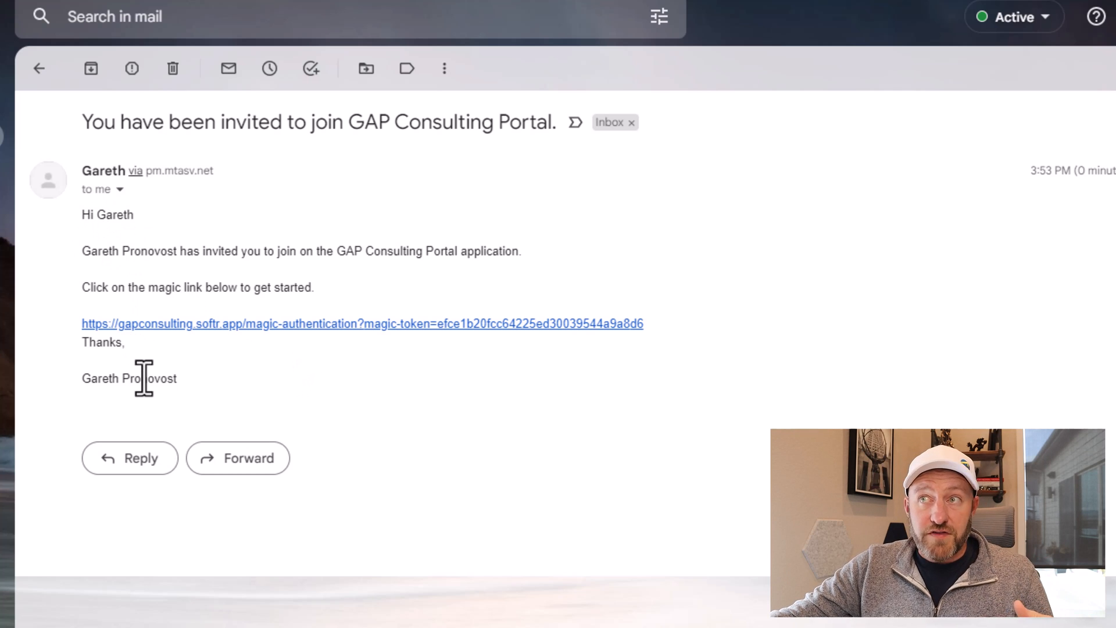
{"action": "mouse_move", "coordinate": [150, 339]}
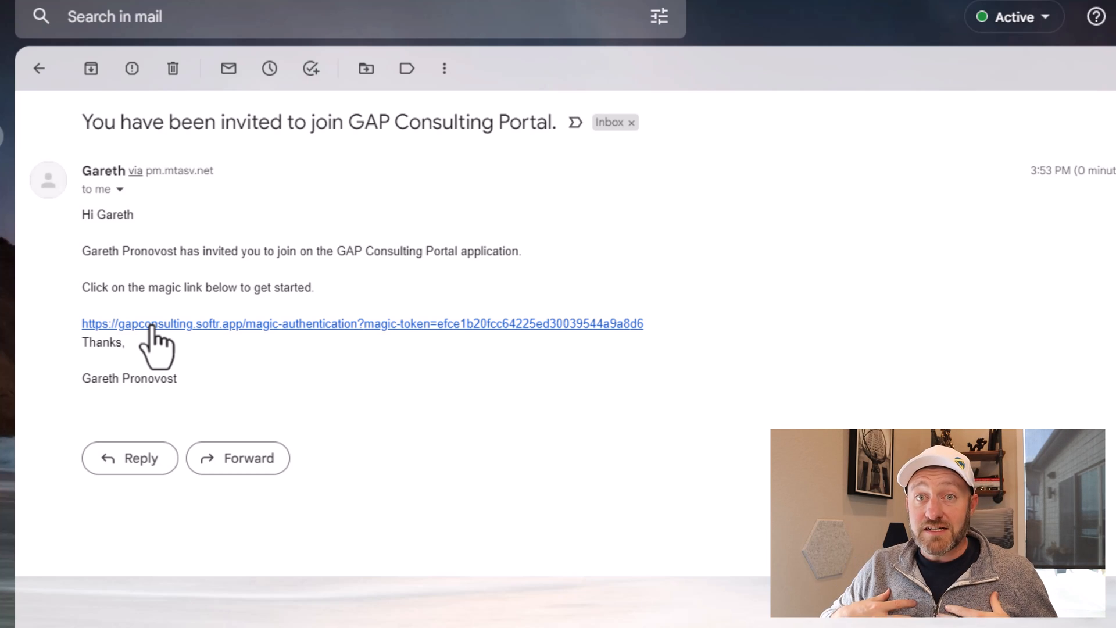
Follow the magic-authentication URL in the invitation email to sign into the portal.
{"action": "left_click", "coordinate": [361, 324]}
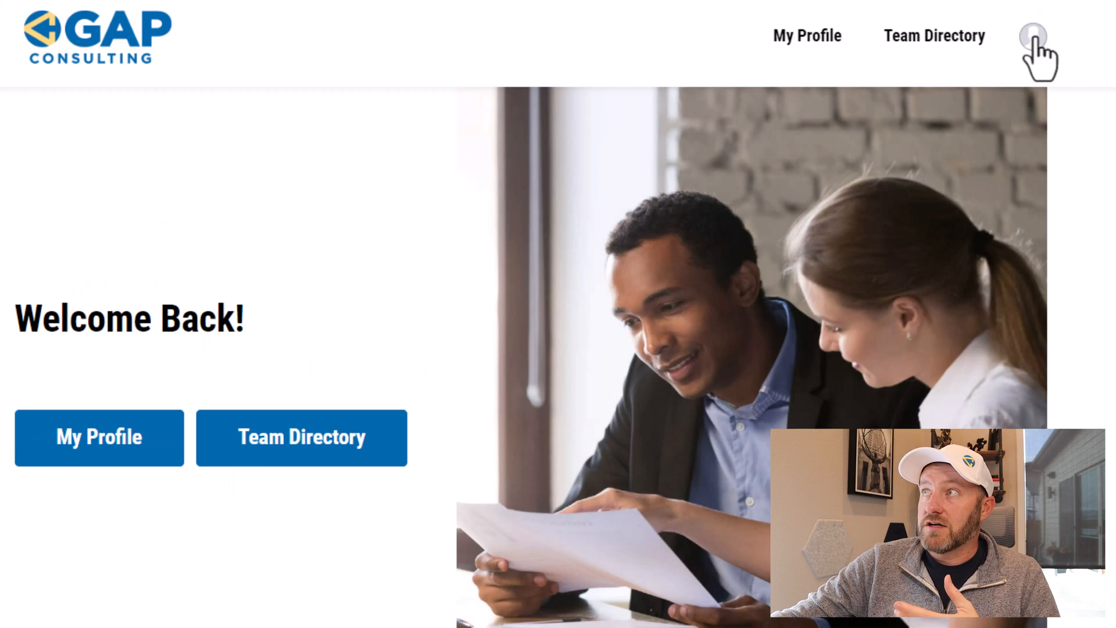
Check the signed-in user's account options via the portal's profile avatar.
{"action": "left_click", "coordinate": [1033, 36]}
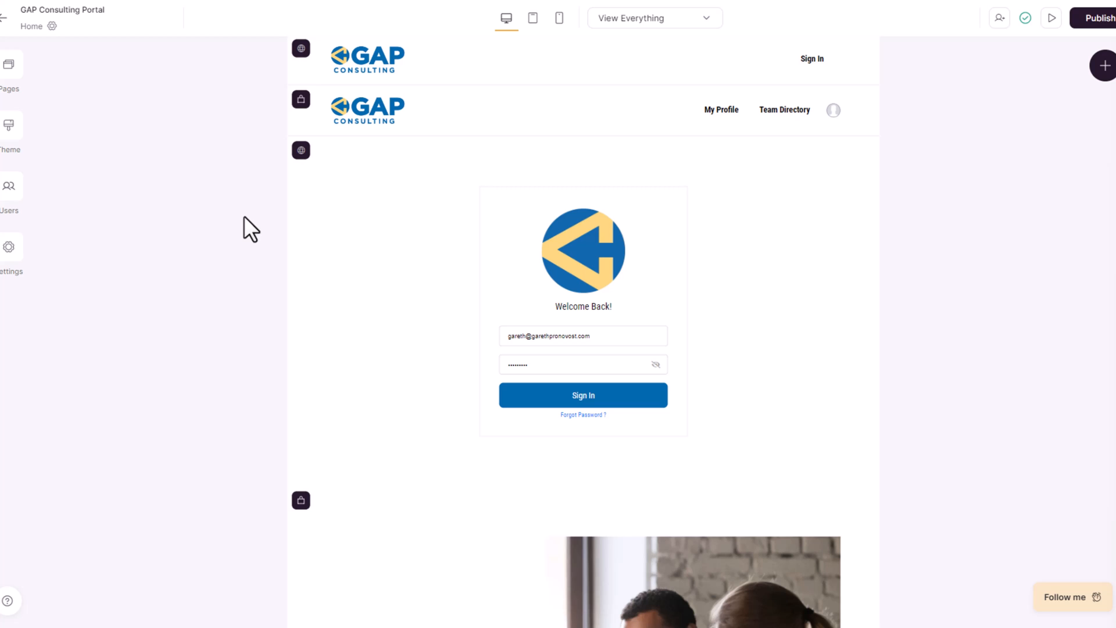
{"action": "mouse_move", "coordinate": [8, 64]}
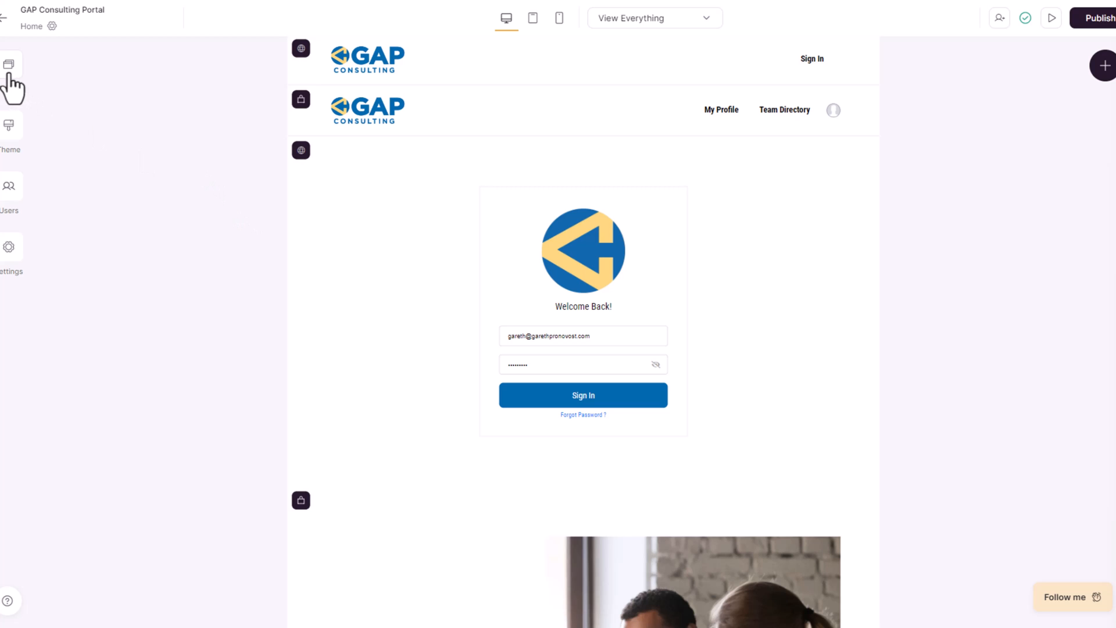
Switch to the 123 page and show the Dynamic block library's User Accounts blocks.
{"action": "left_click", "coordinate": [8, 63]}
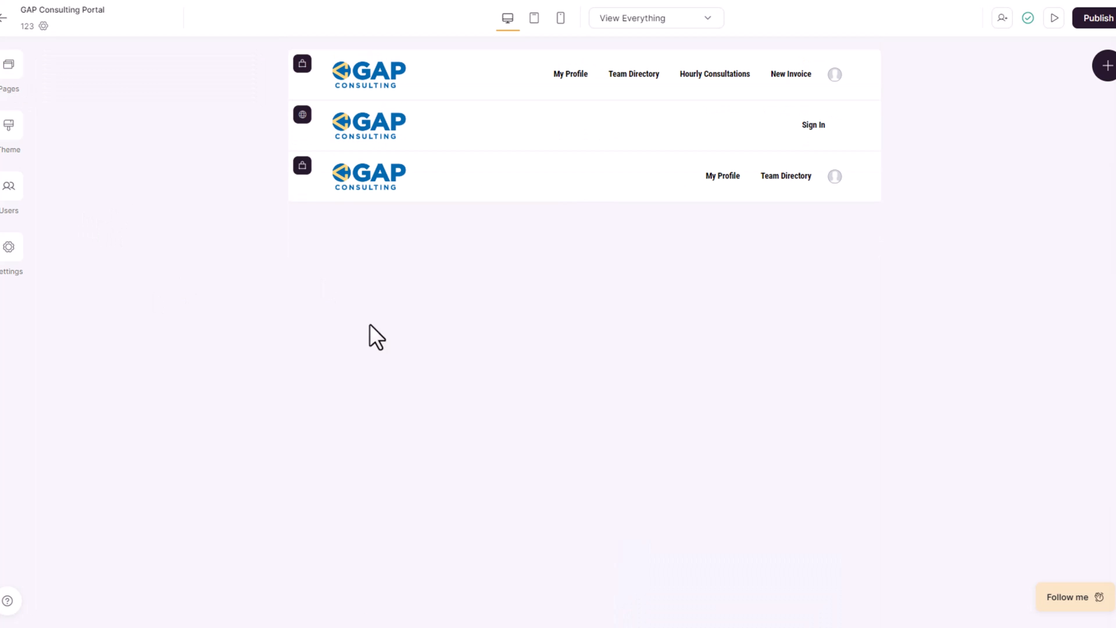
{"action": "left_click", "coordinate": [1107, 65]}
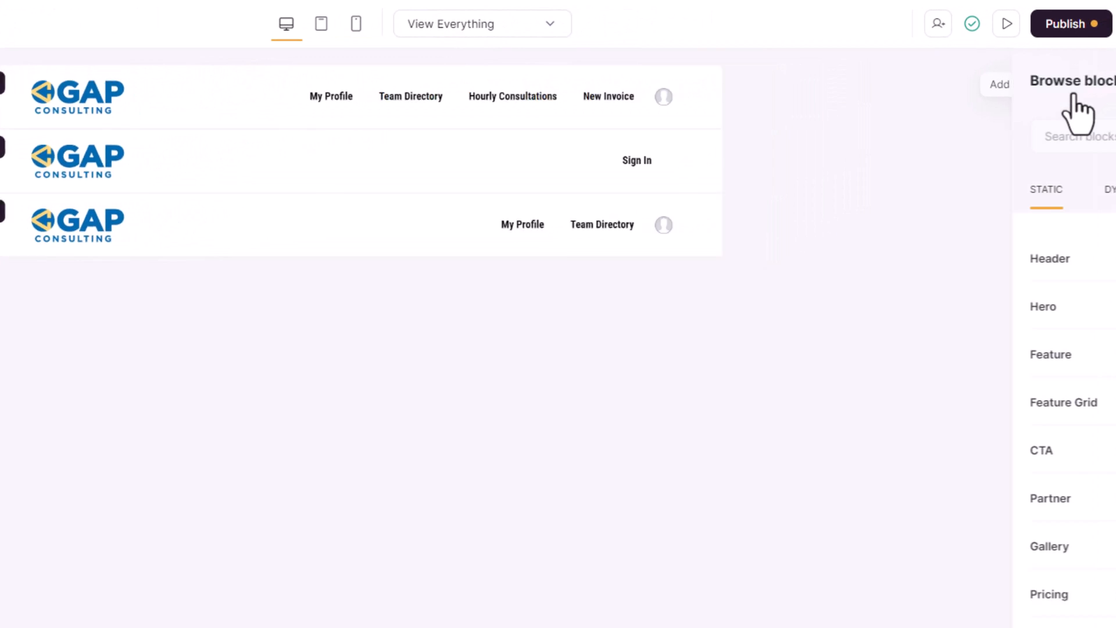
{"action": "left_click", "coordinate": [857, 189]}
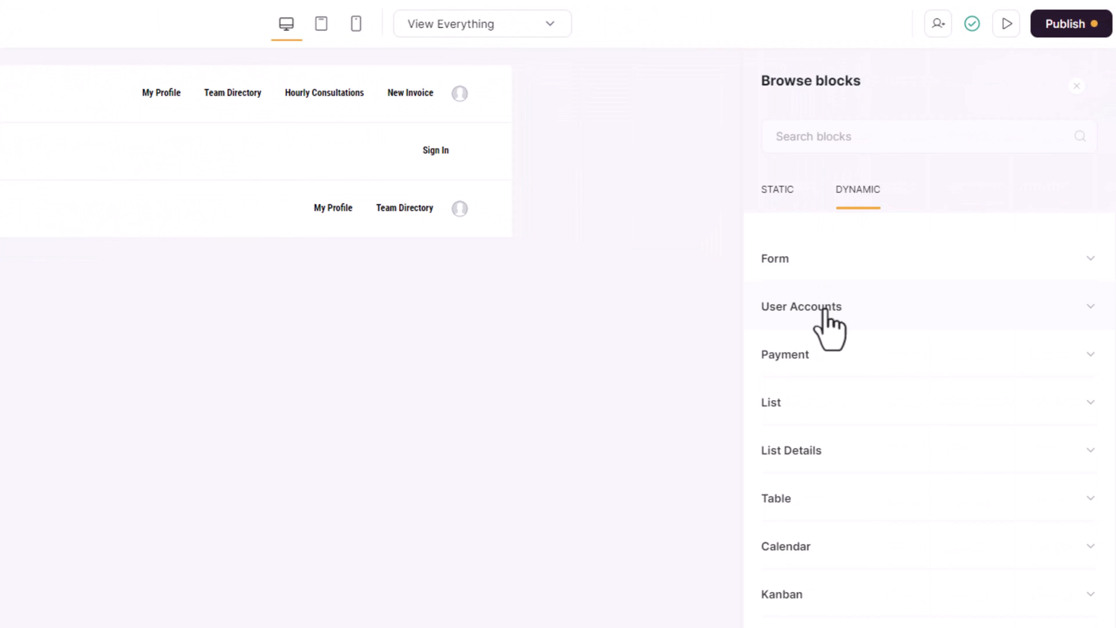
{"action": "left_click", "coordinate": [801, 305]}
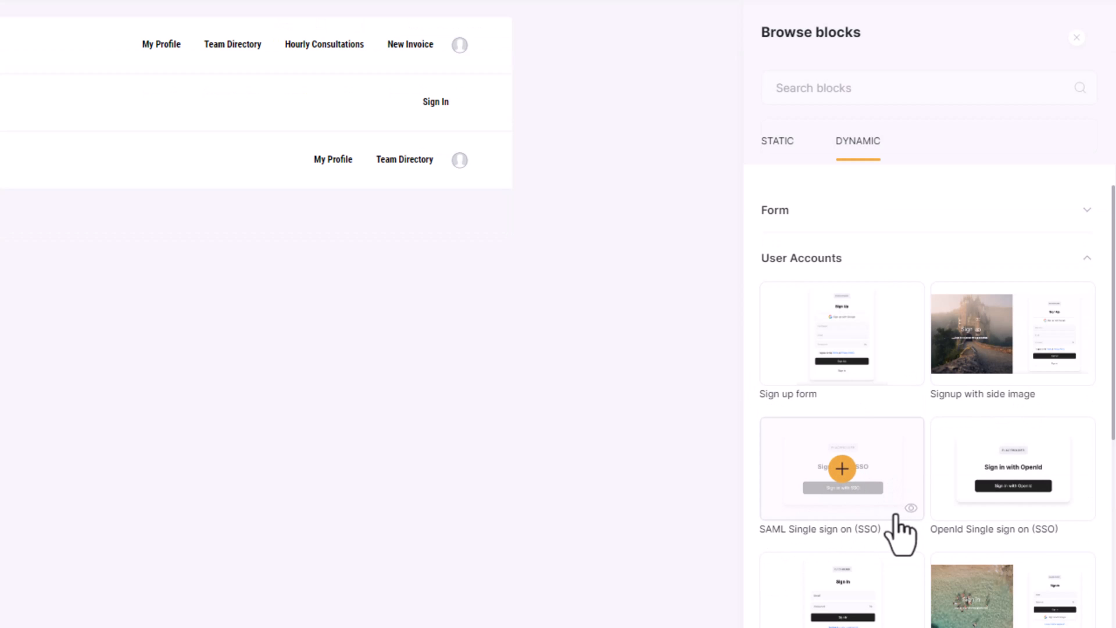
Preview the SAML Single sign on block and browse further sign-in blocks.
{"action": "left_click", "coordinate": [911, 509]}
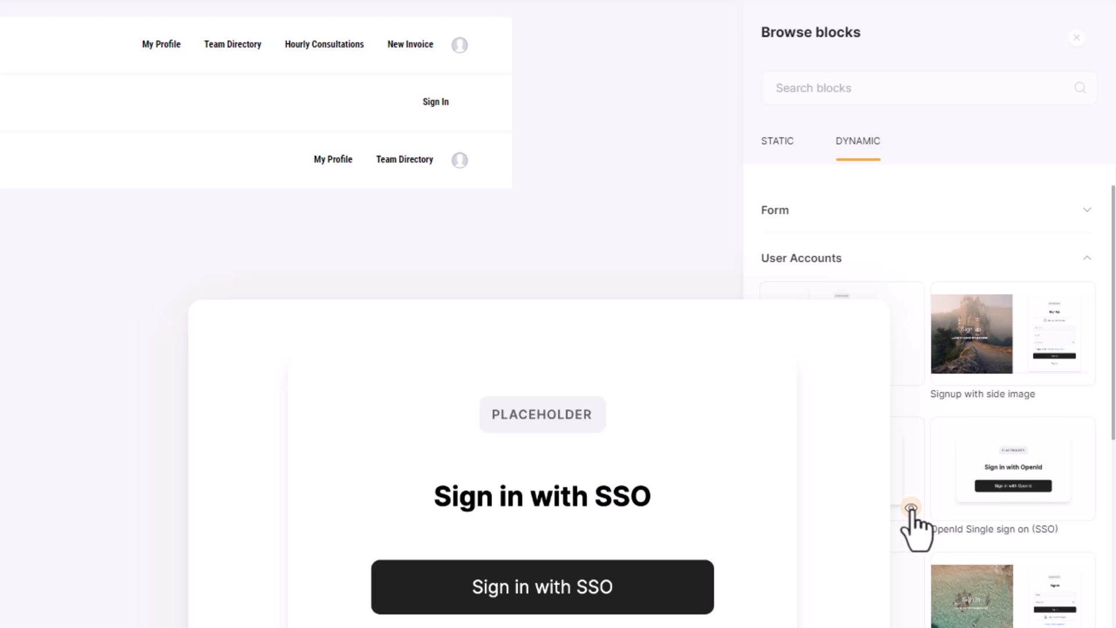
{"action": "scroll", "scroll_direction": "down", "scroll_amount": 3}
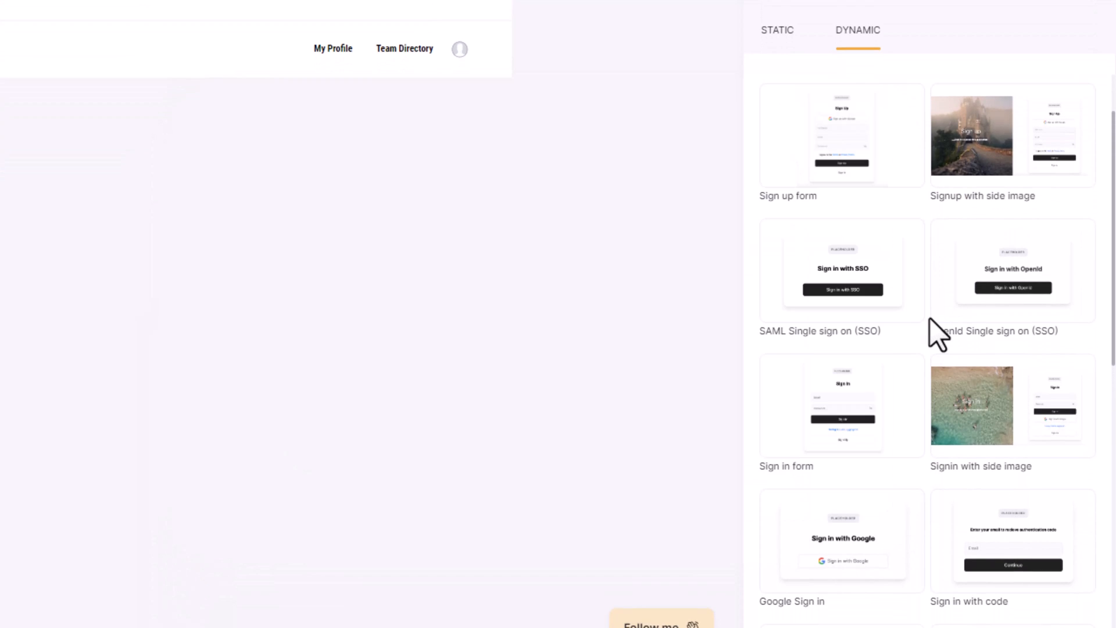
{"action": "scroll", "scroll_direction": "down", "scroll_amount": 3}
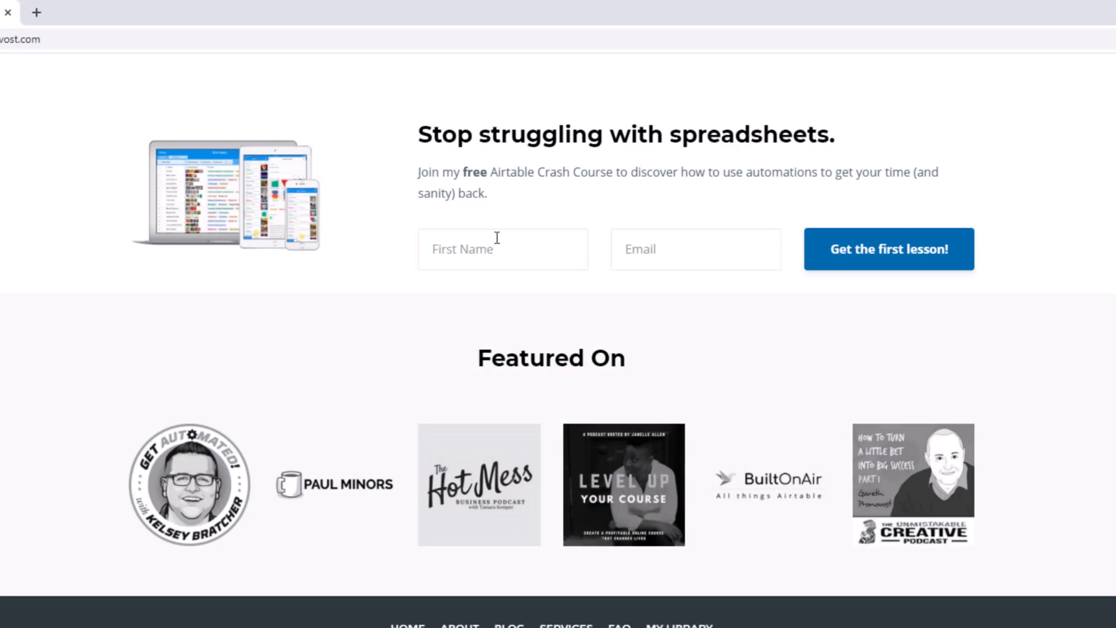
Enter first name 'Gareth' and the email in the crash course sign-up form.
{"action": "type", "text": "Gareth"}
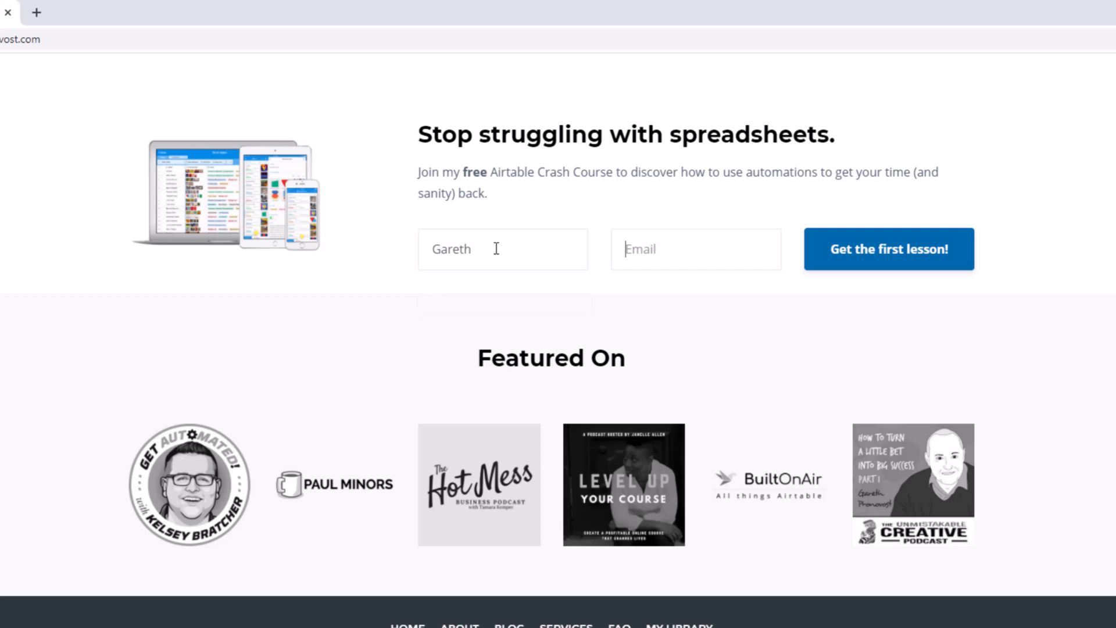
{"action": "left_click", "coordinate": [695, 249]}
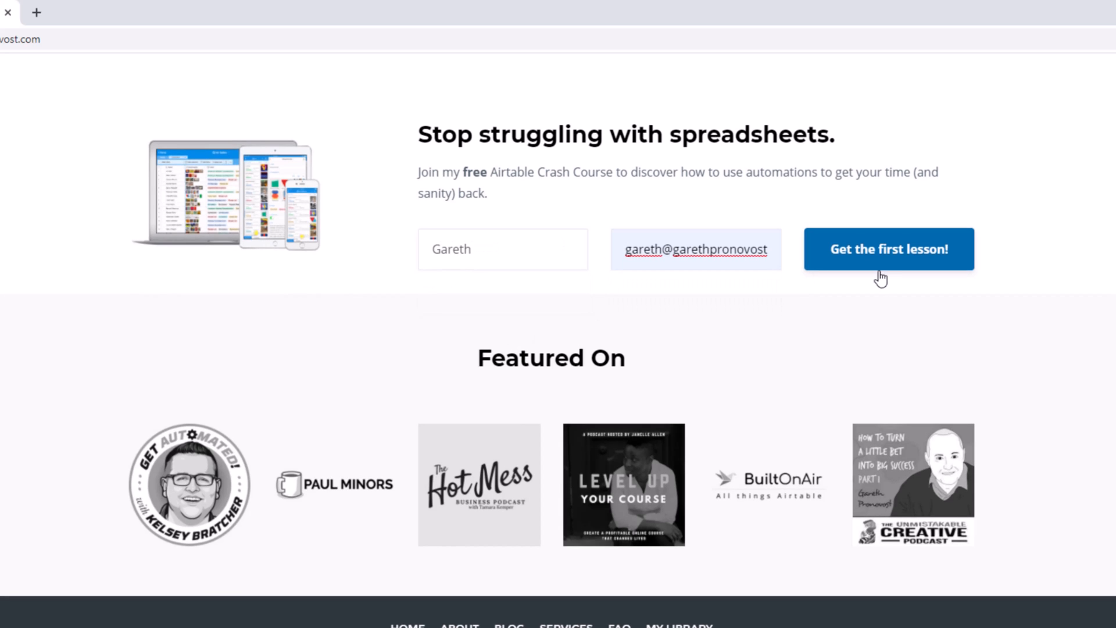
{"action": "mouse_move", "coordinate": [890, 269]}
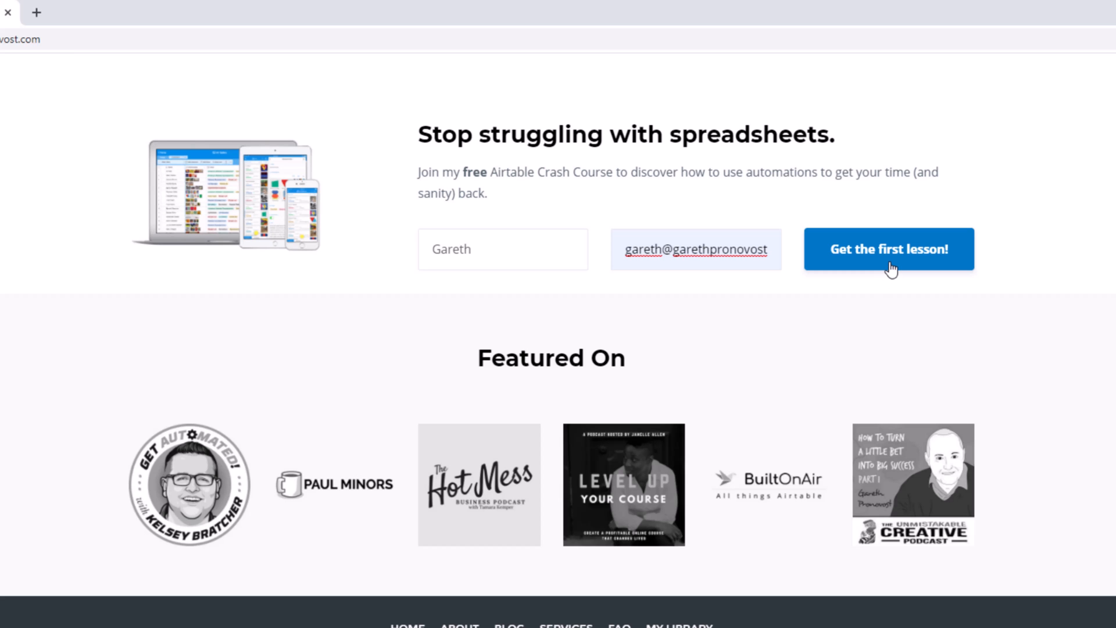
{"action": "scroll", "scroll_direction": "down", "scroll_amount": 3}
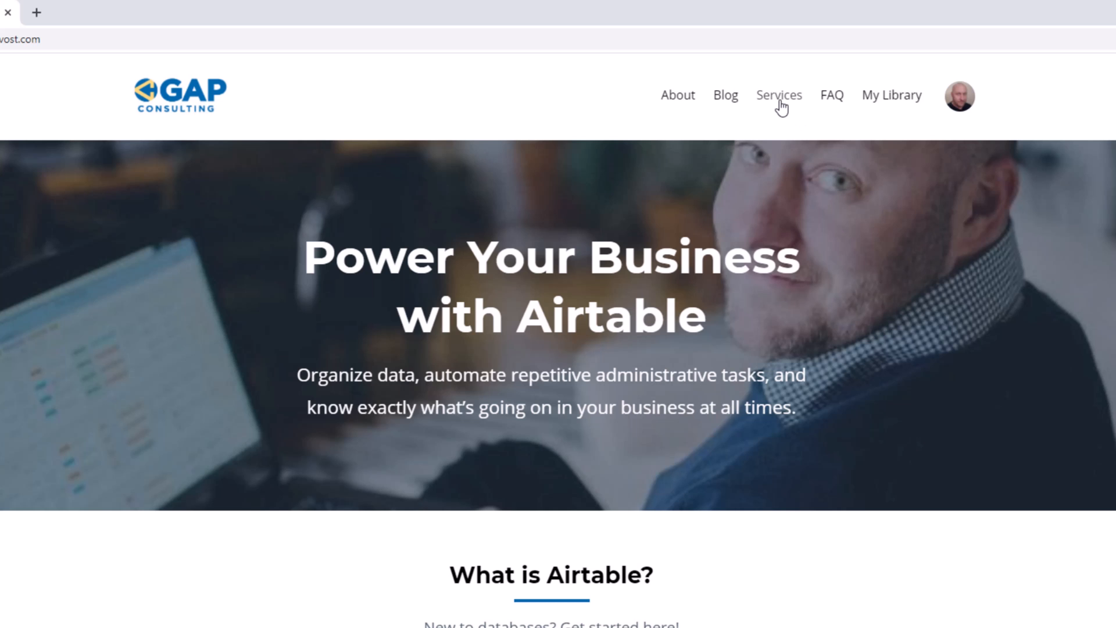
Go to the GAP Consulting site's Airtable consulting Services page.
{"action": "left_click", "coordinate": [779, 94]}
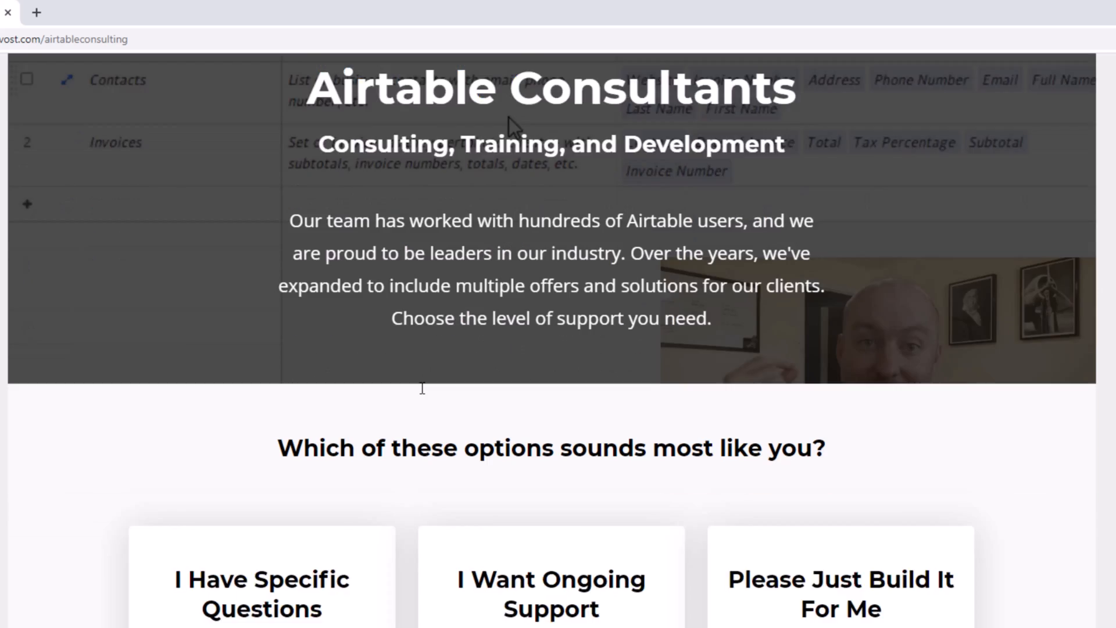
{"action": "scroll", "scroll_direction": "down", "scroll_amount": 3}
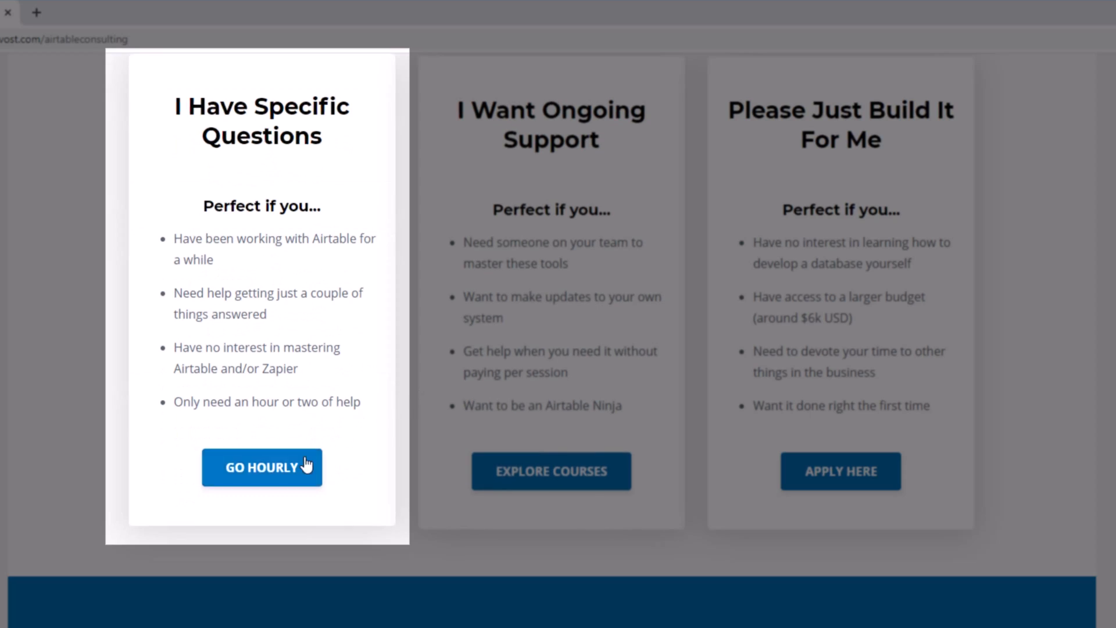